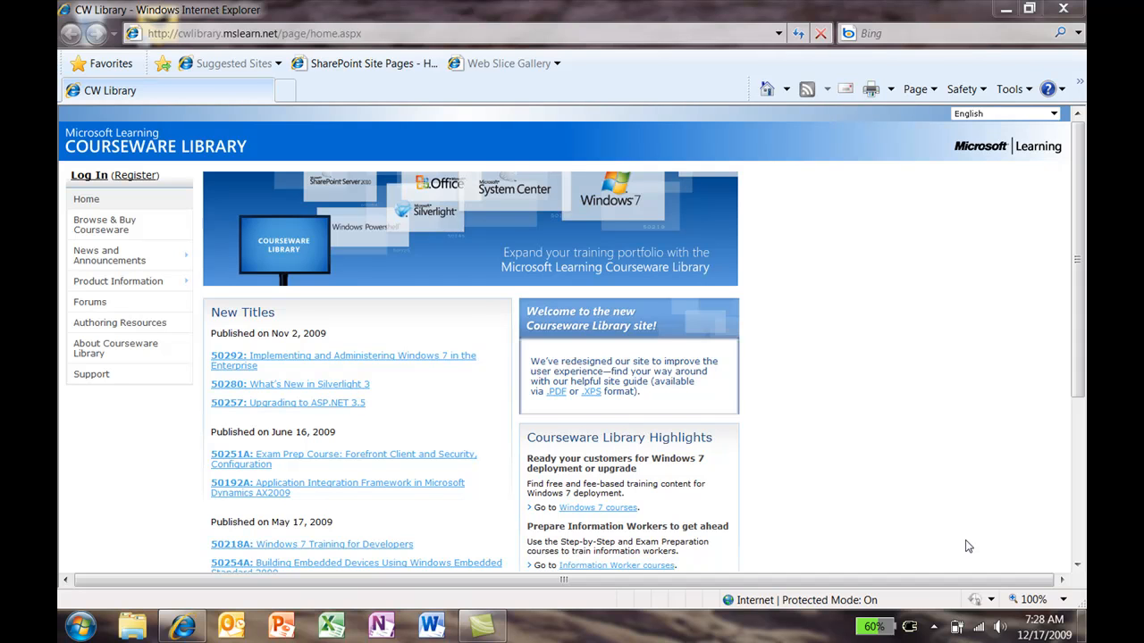
mouse_move(200, 217)
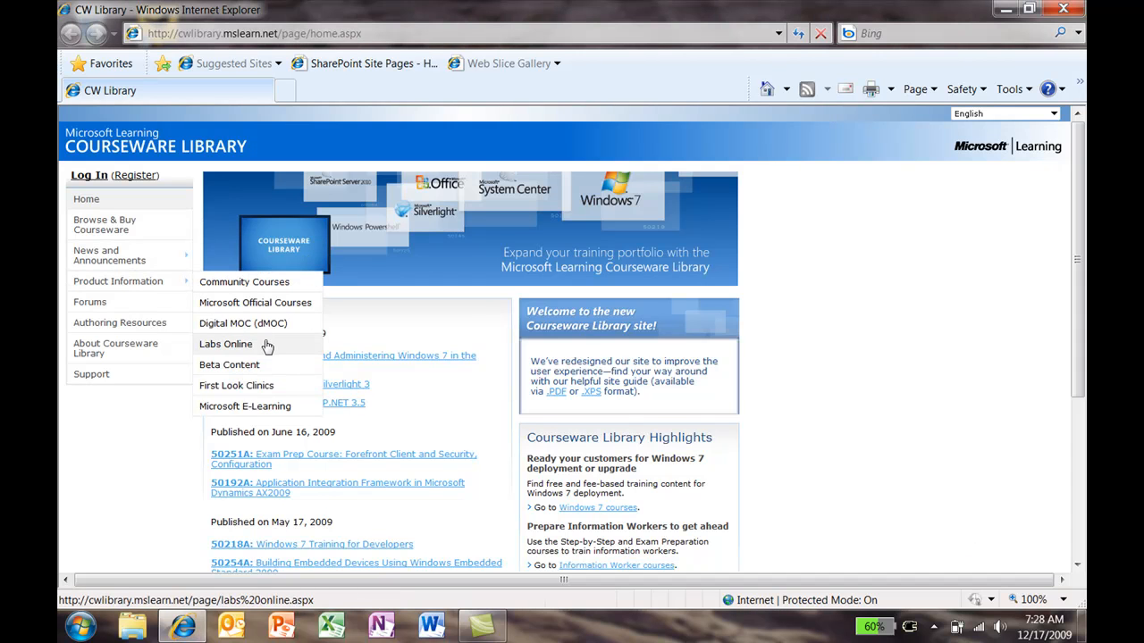
Review the Labs Online page through system requirements and follow the purchase Labs Online link
click(225, 343)
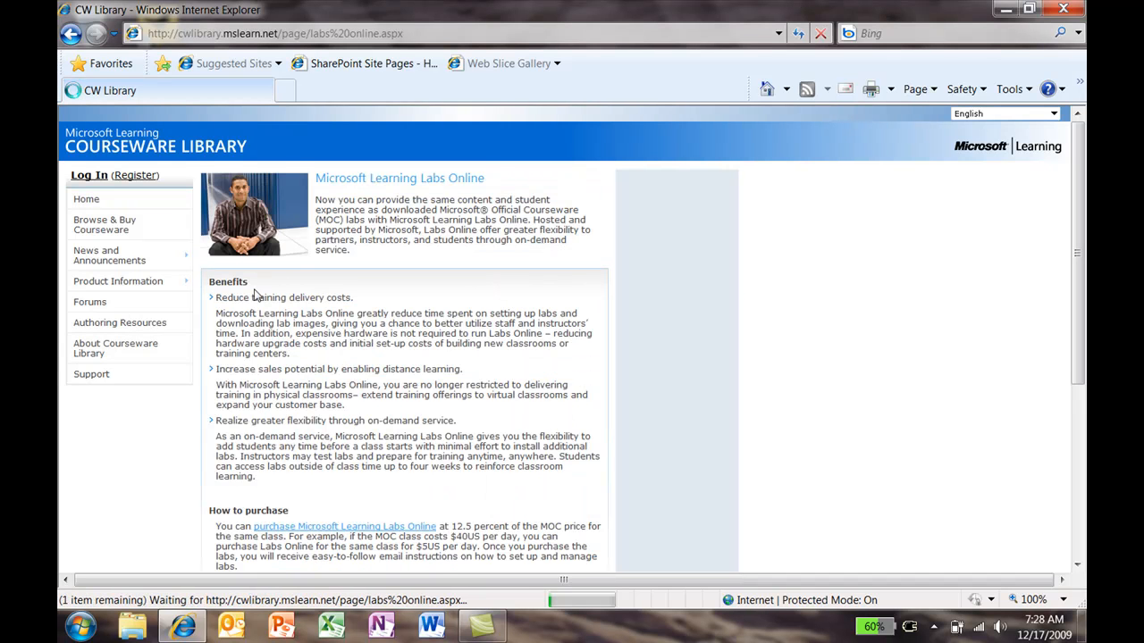
scroll(down, 3)
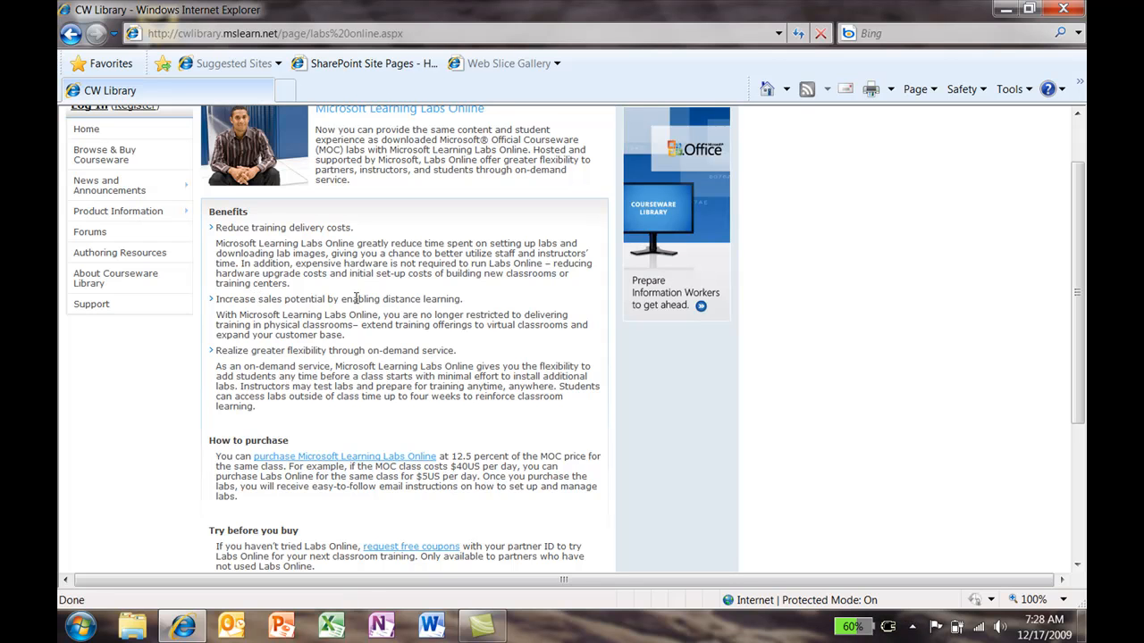
mouse_move(200, 365)
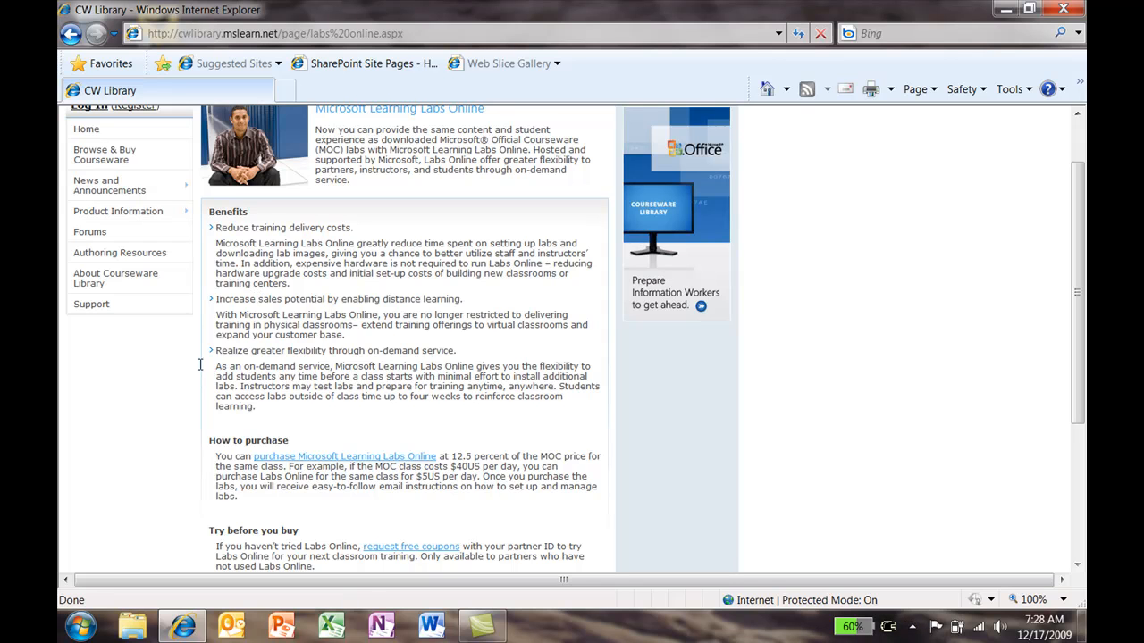
mouse_move(265, 365)
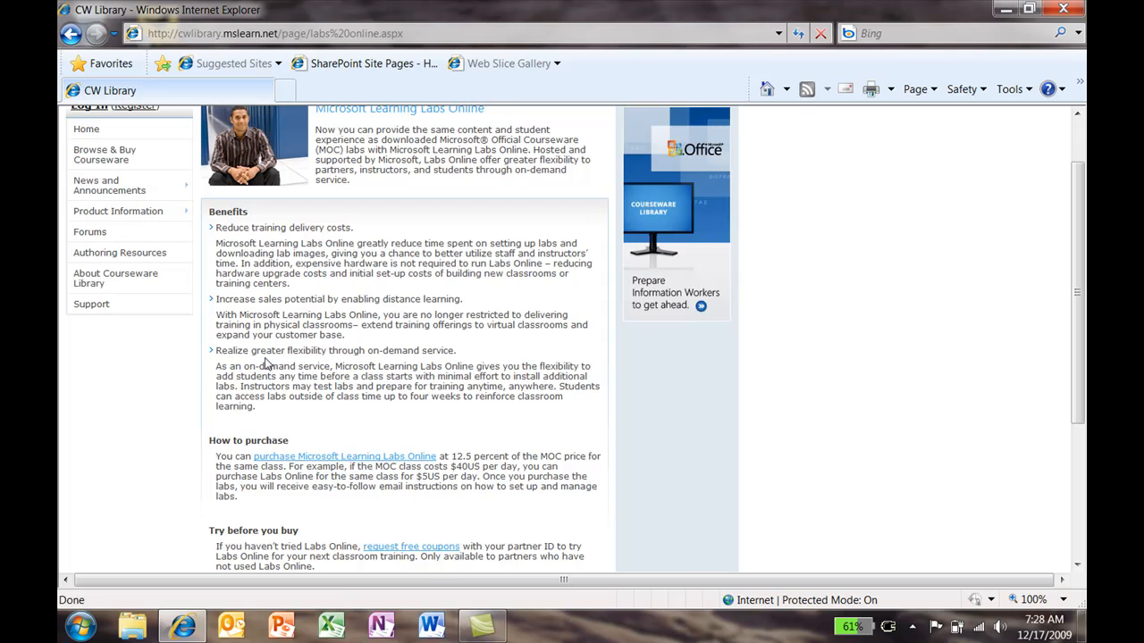
scroll(down, 3)
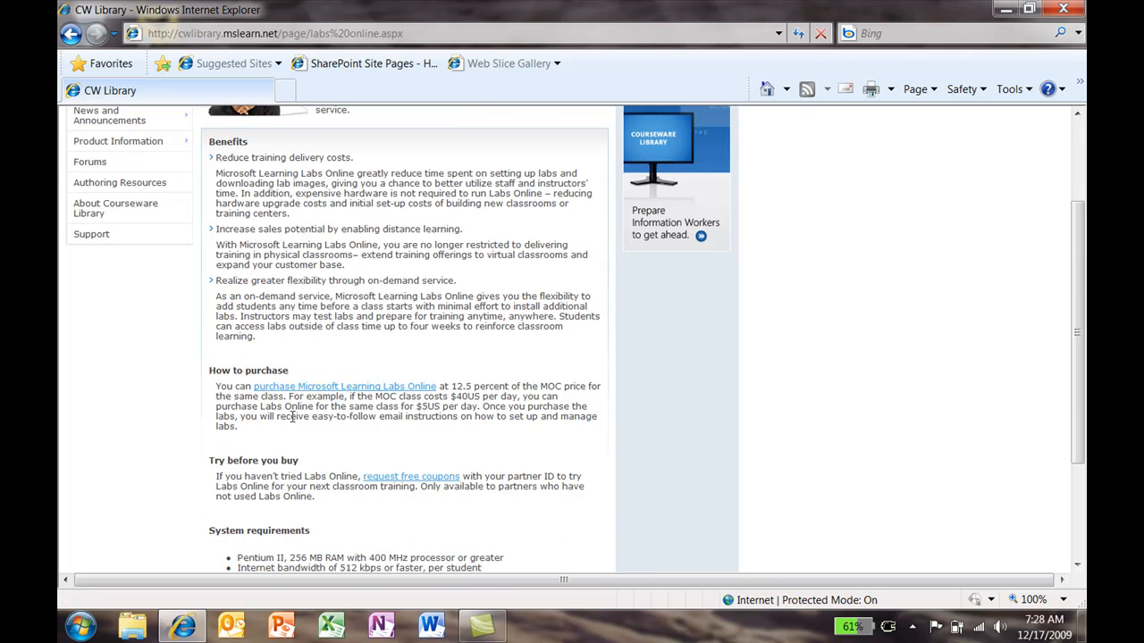
scroll(down, 3)
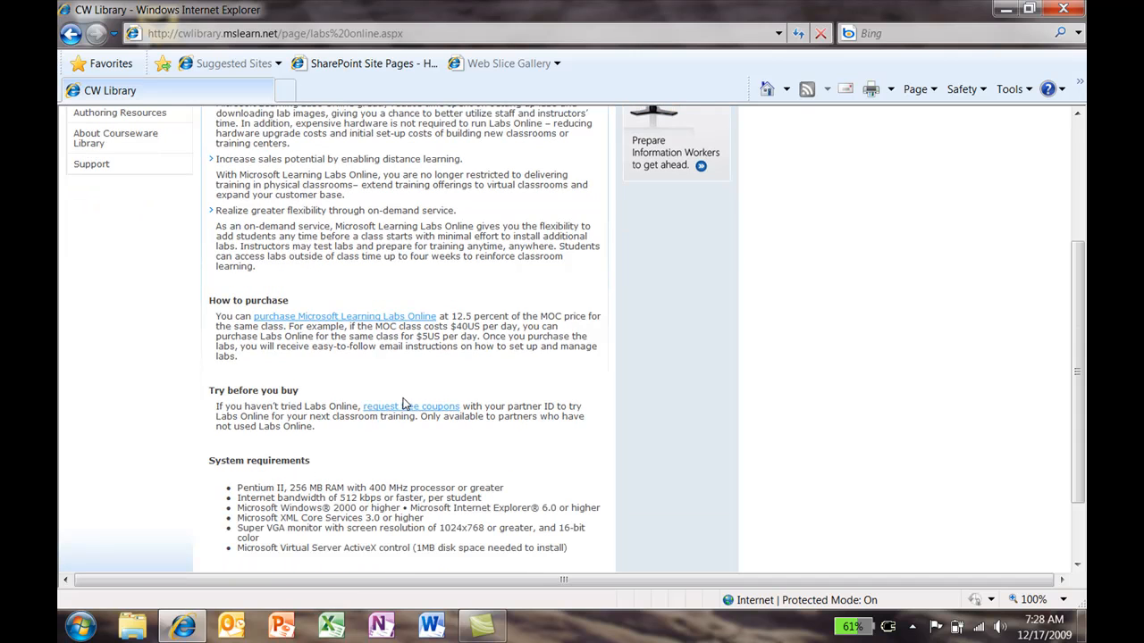
click(343, 316)
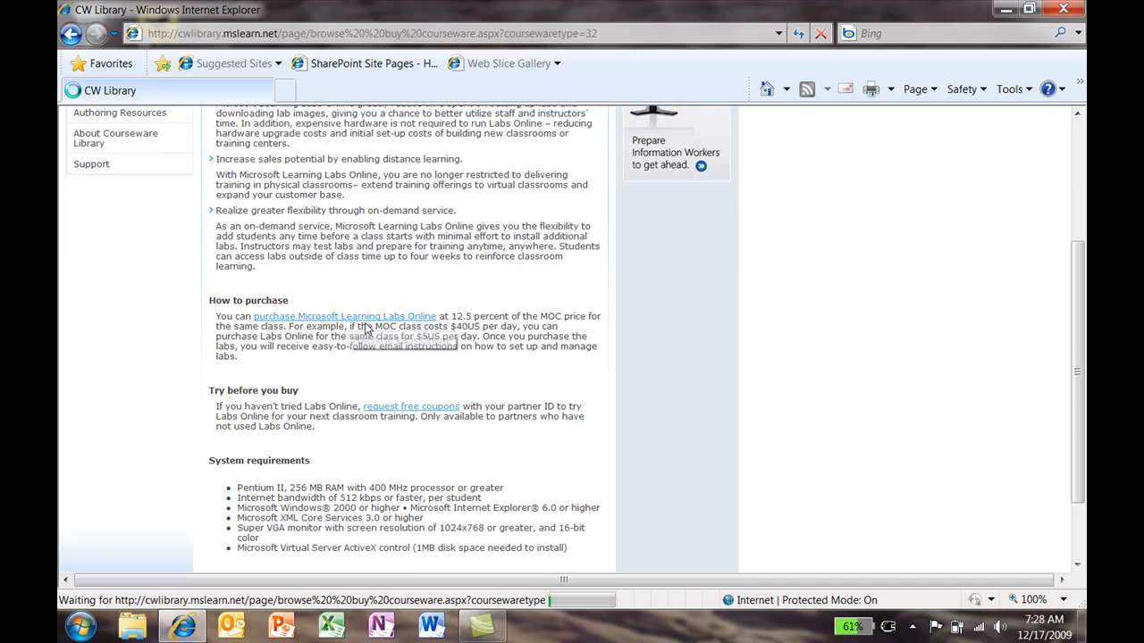
From the Member Verification notice, follow the log in link to the sign-in page
click(343, 316)
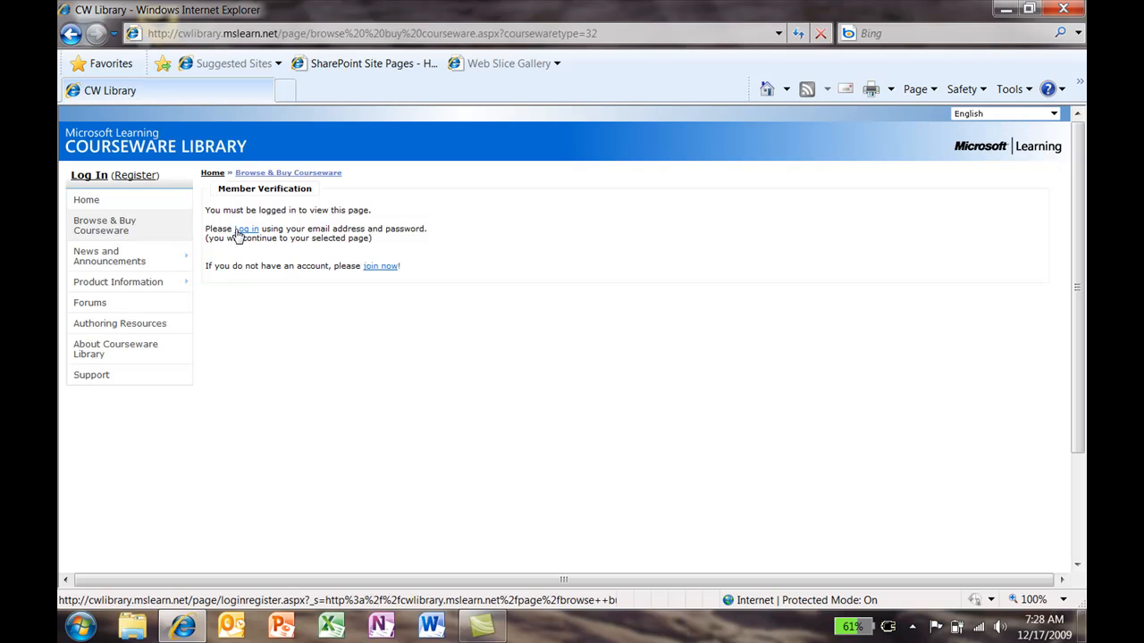
mouse_move(243, 232)
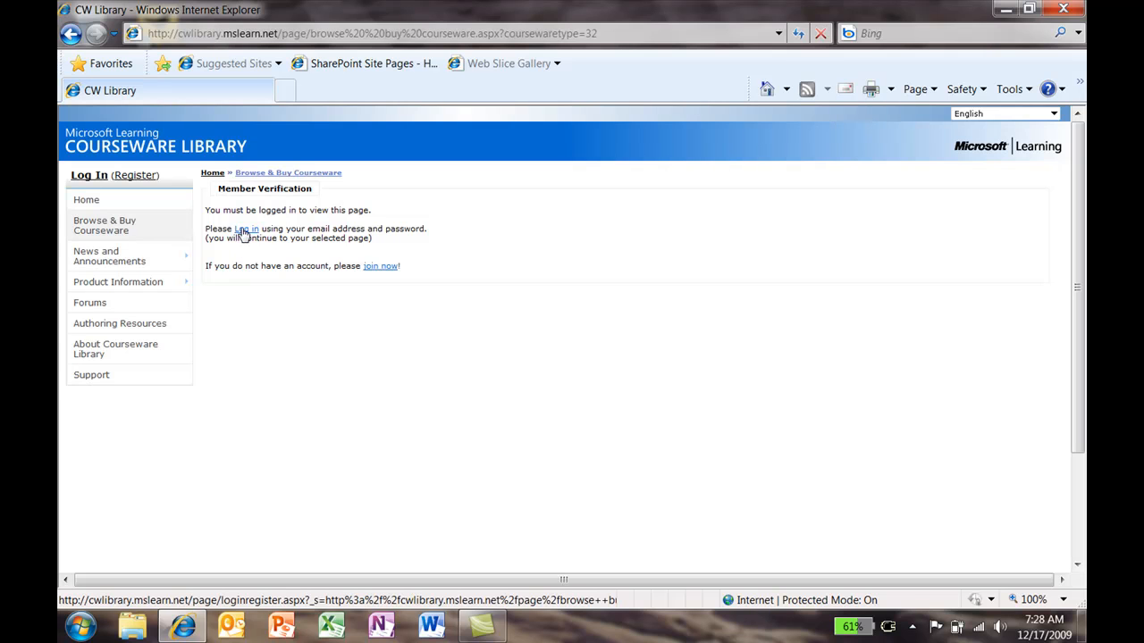
mouse_move(363, 268)
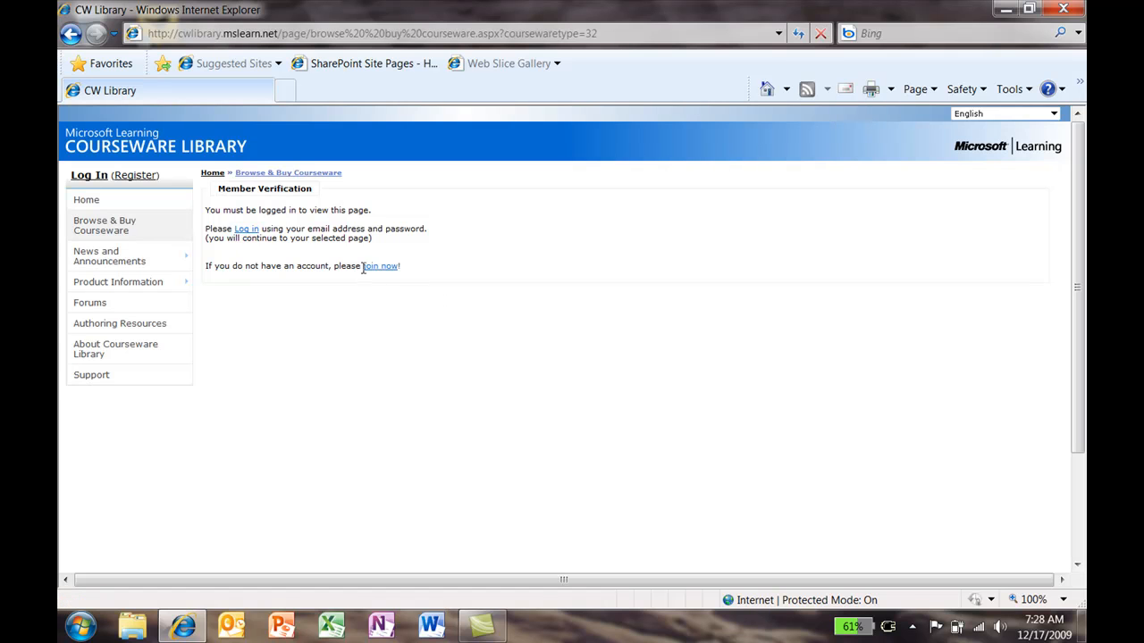
mouse_move(379, 264)
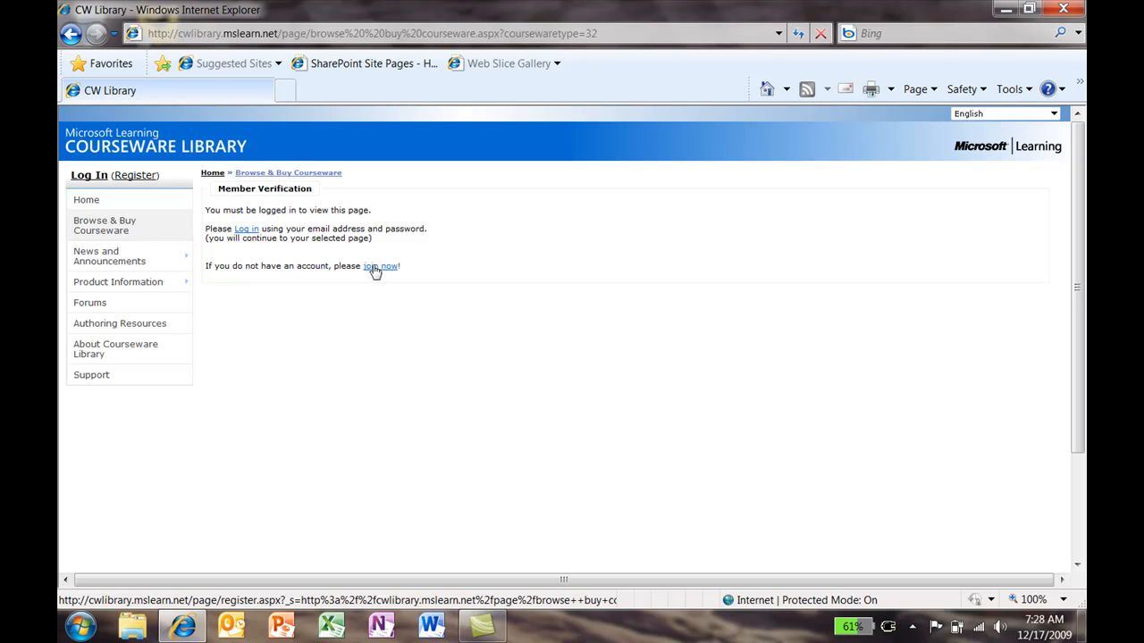
mouse_move(316, 279)
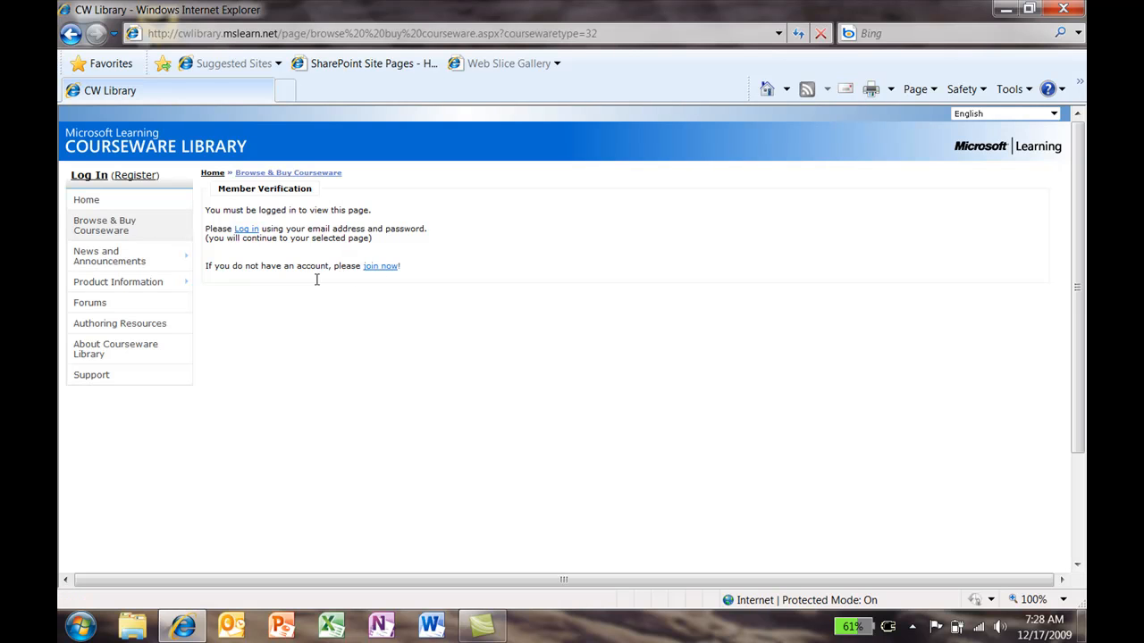
mouse_move(325, 307)
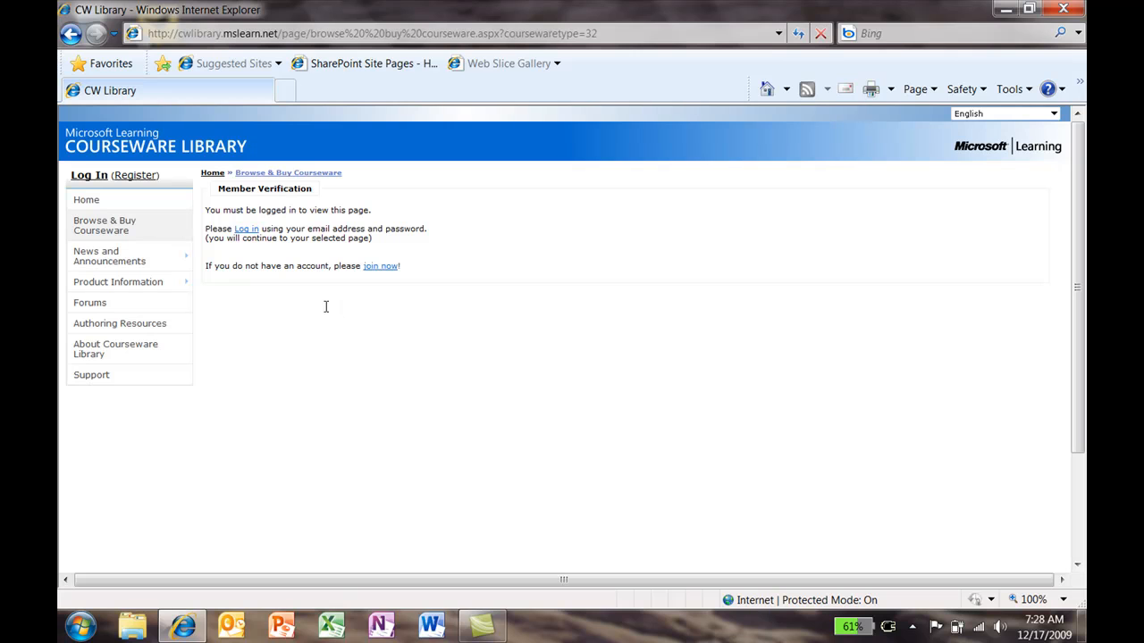
mouse_move(259, 289)
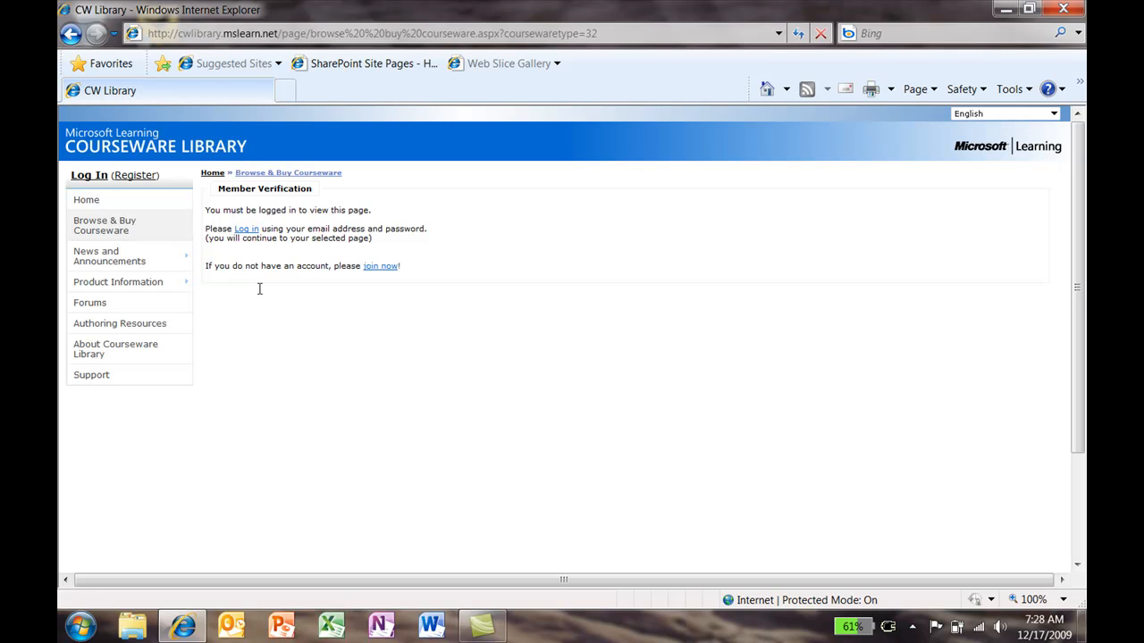
mouse_move(229, 286)
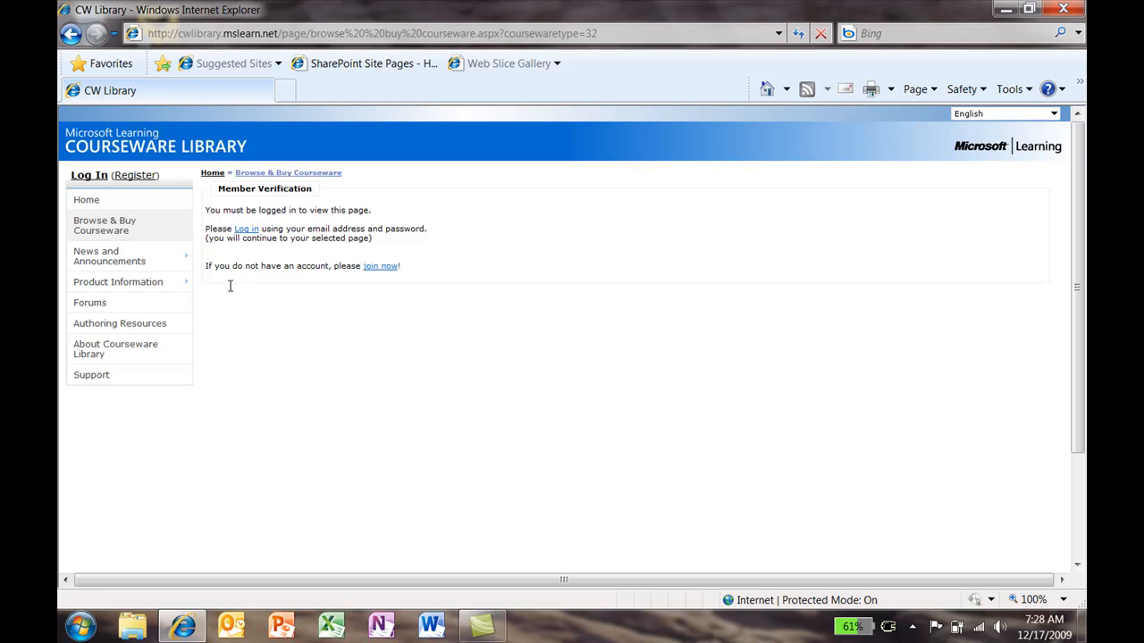
mouse_move(243, 218)
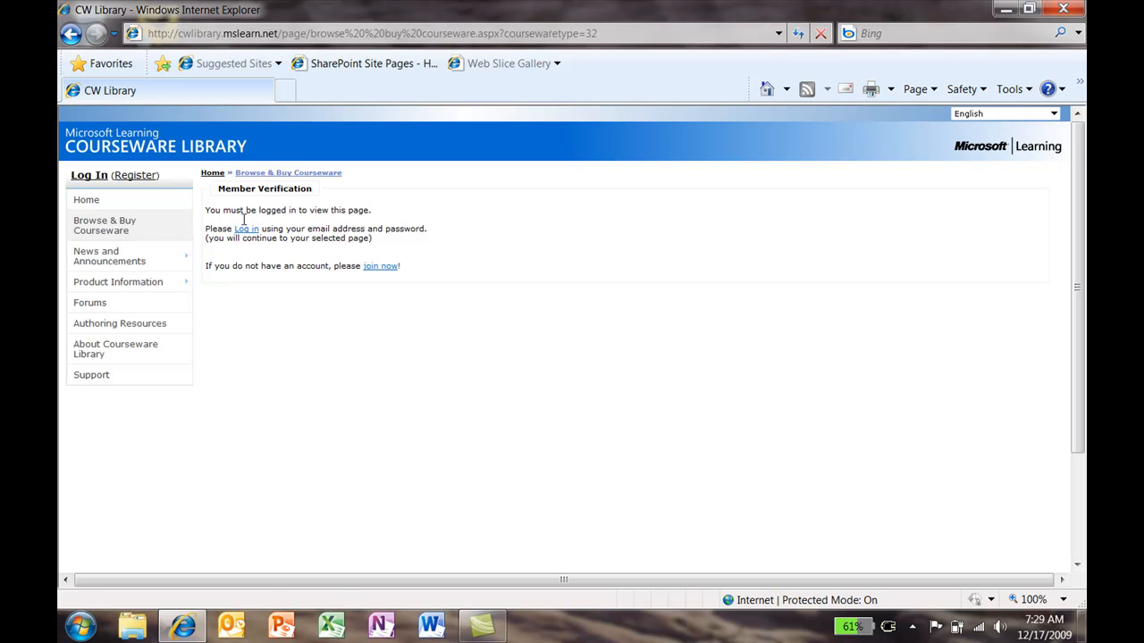
mouse_move(246, 229)
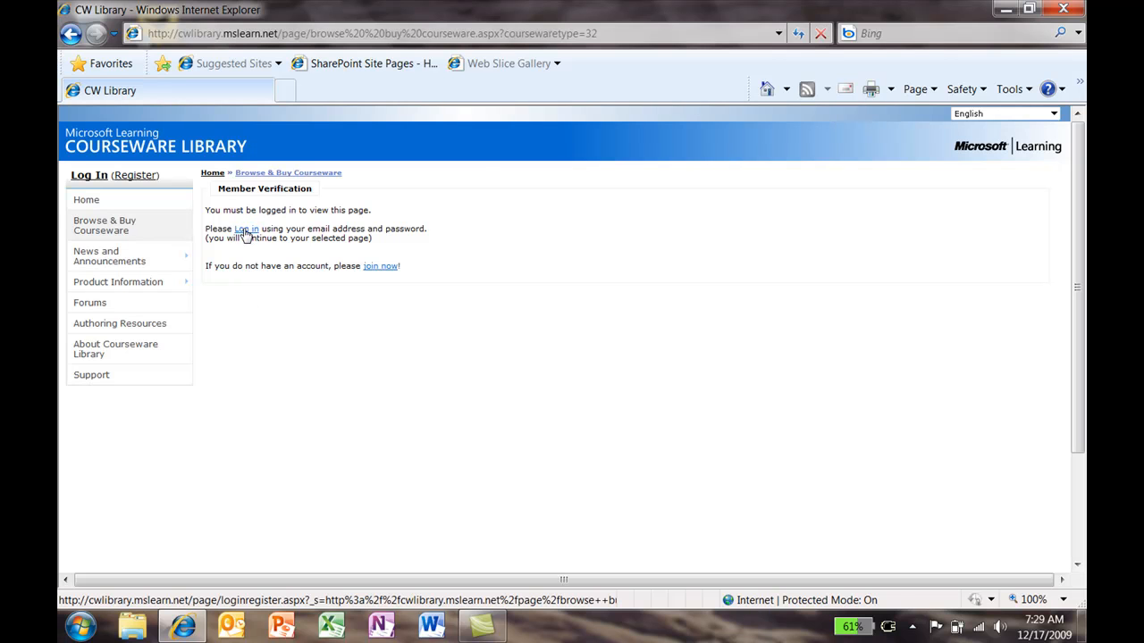
click(243, 229)
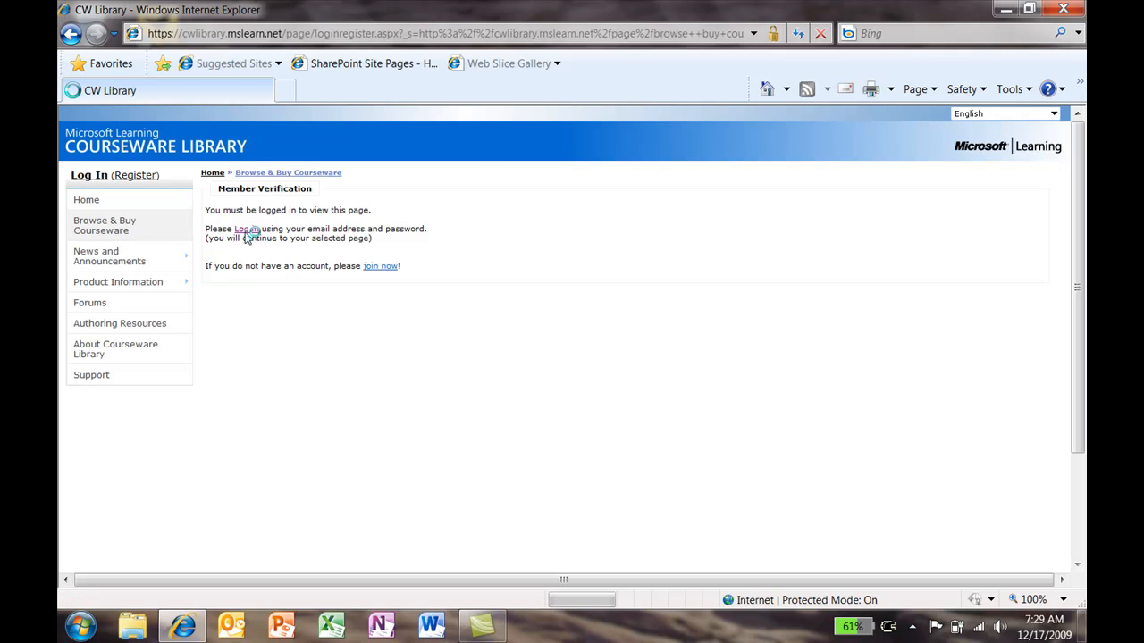
click(245, 229)
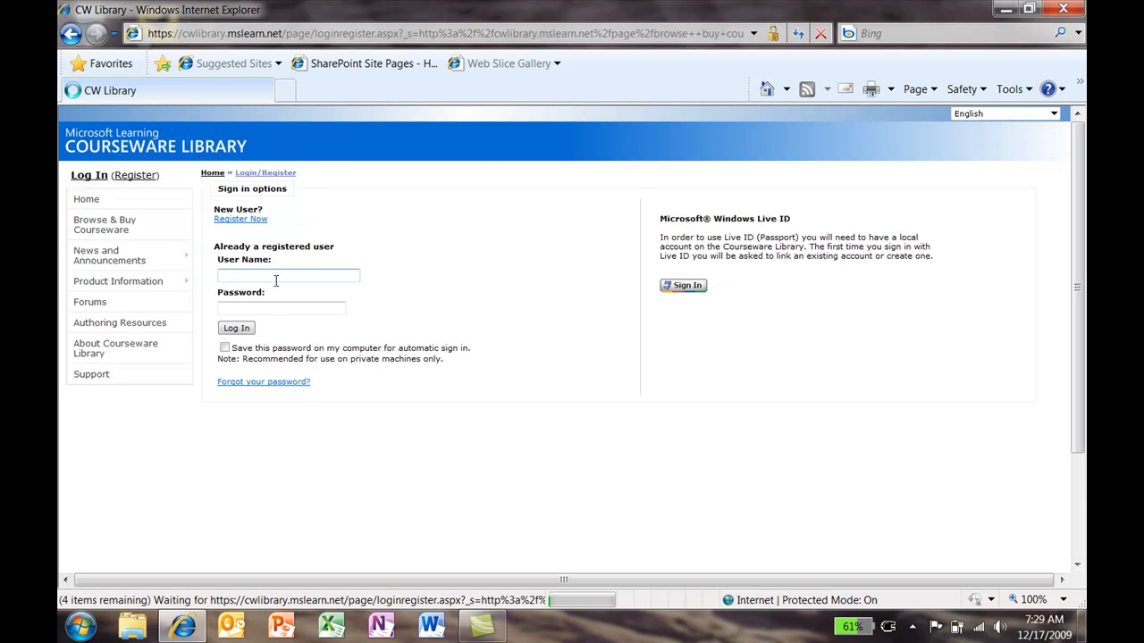
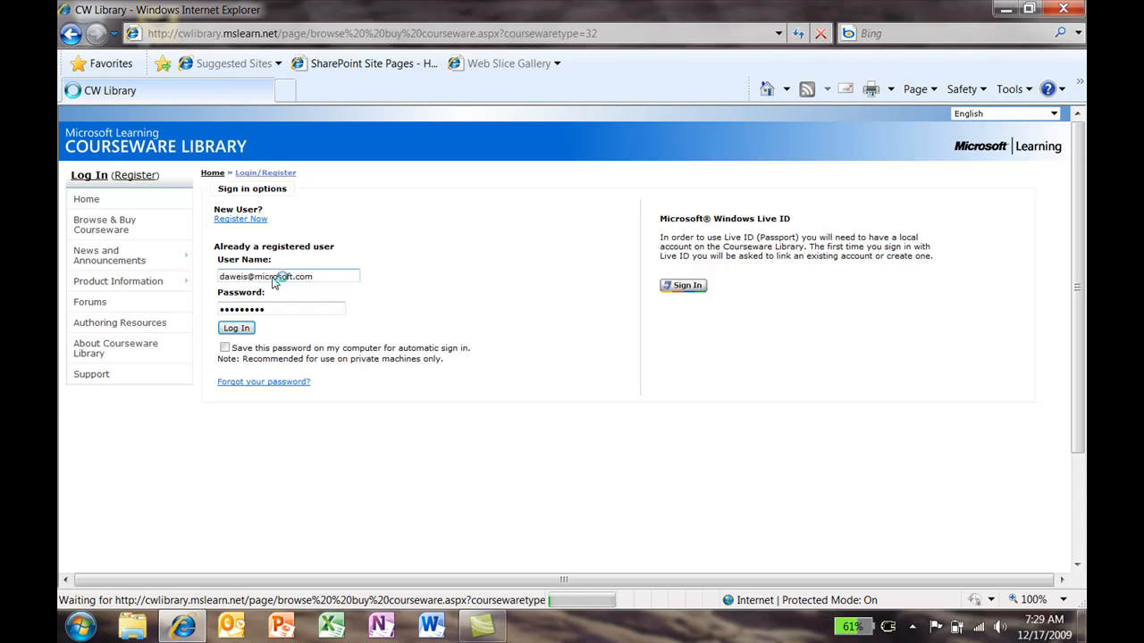
click(236, 329)
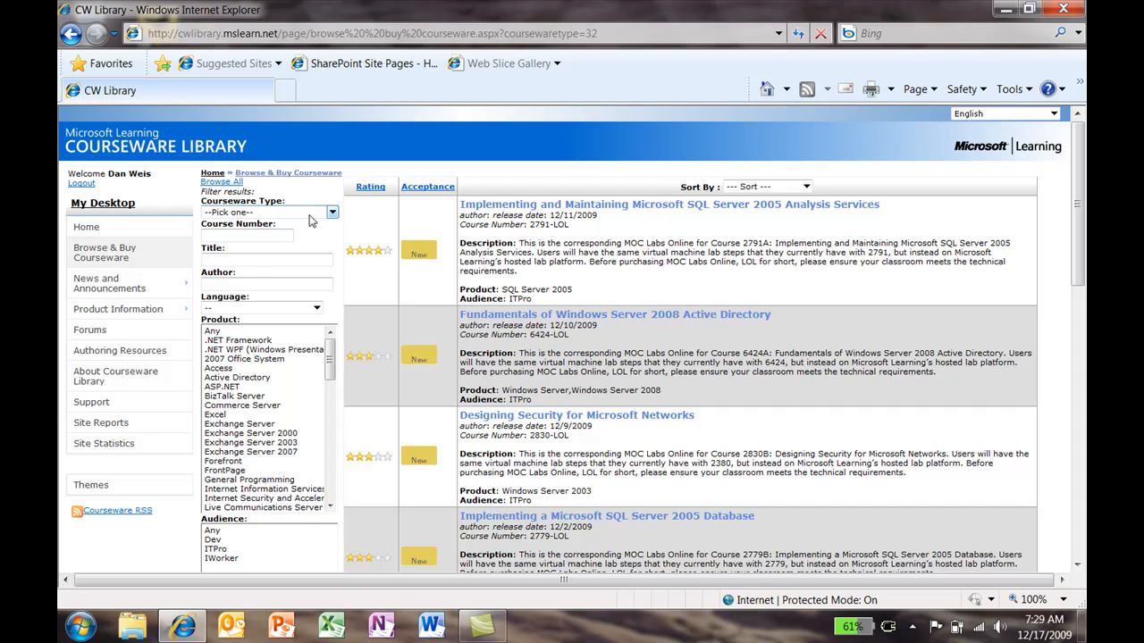
Filter the catalogue to Labs Online courses and scroll to the Windows Server 2008 Applications Infrastructure entry
click(332, 211)
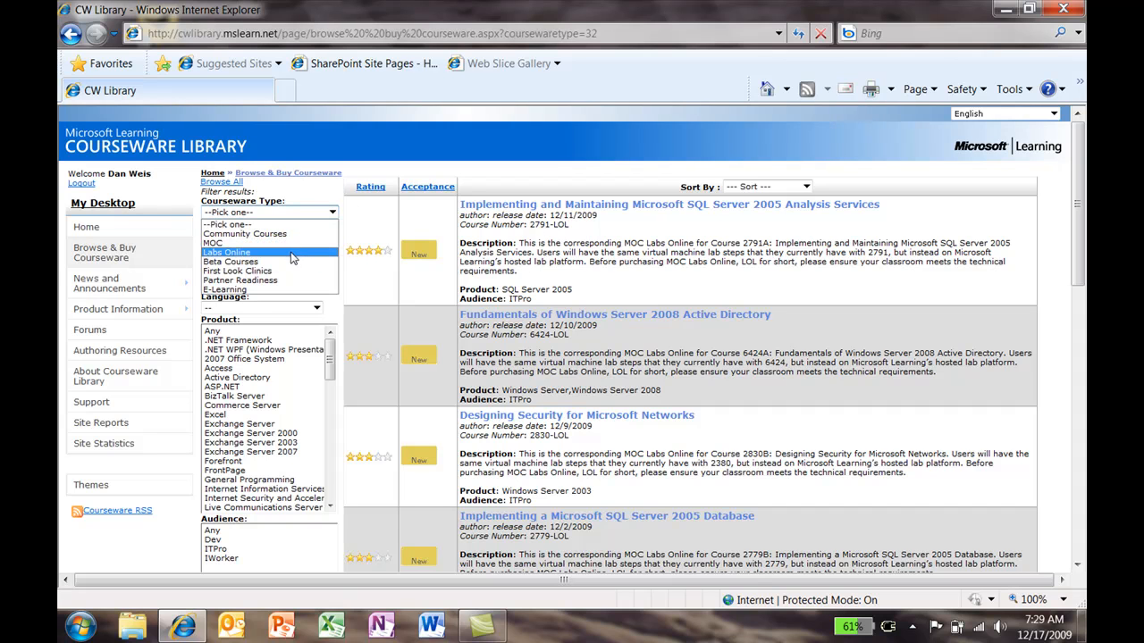
click(226, 251)
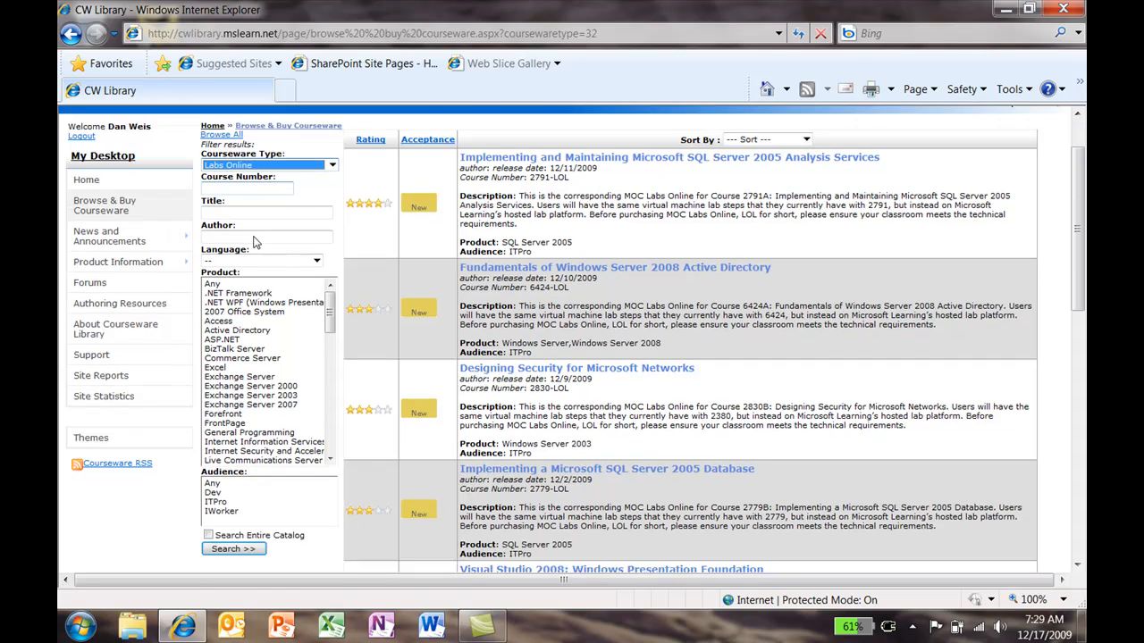
scroll(down, 3)
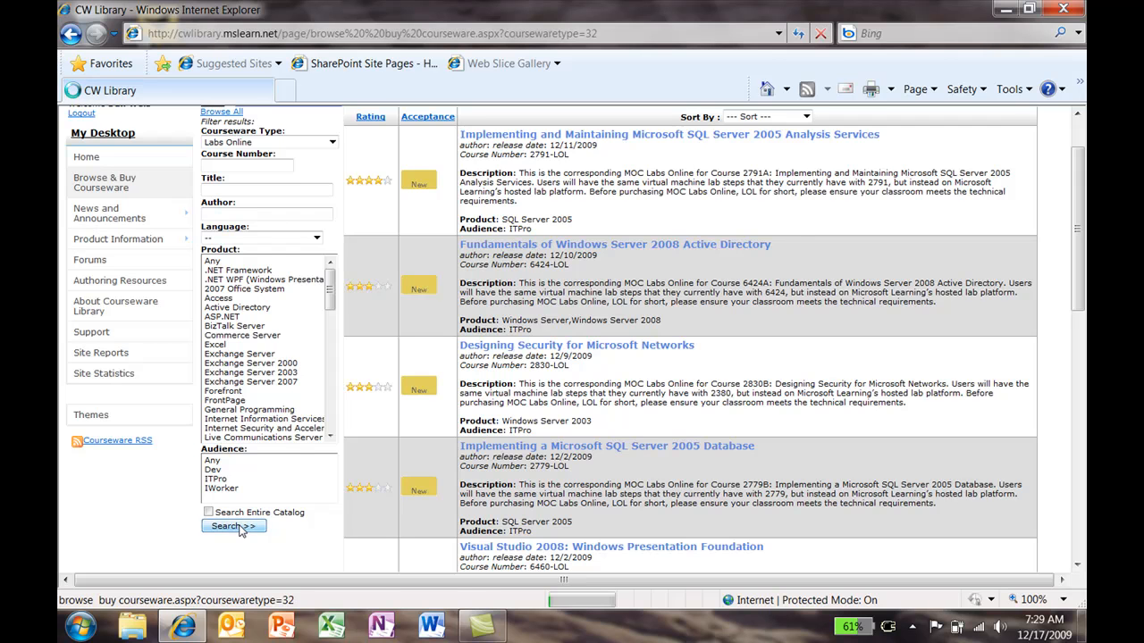
click(232, 525)
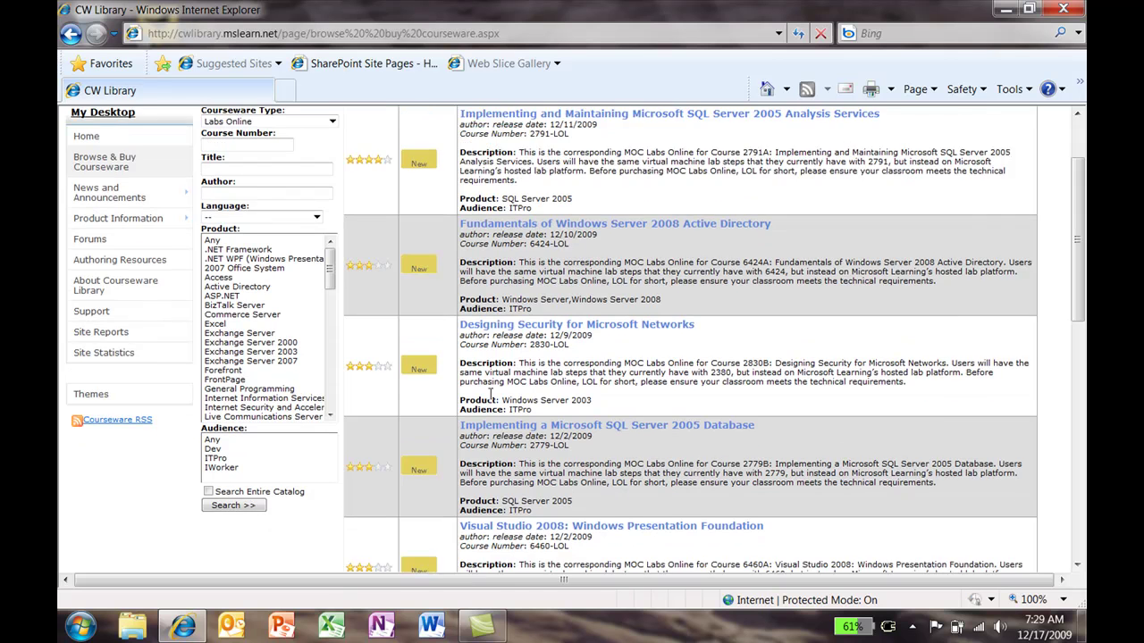
scroll(down, 3)
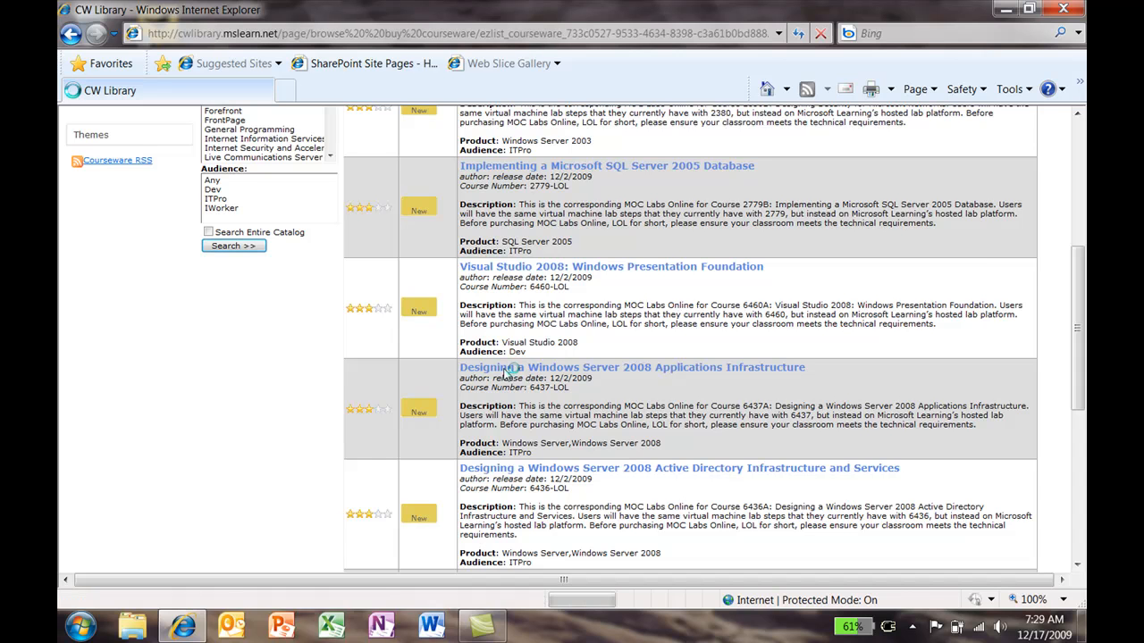
Add the 6437-LOL Applications Infrastructure course to the shopping cart from its details page
click(633, 368)
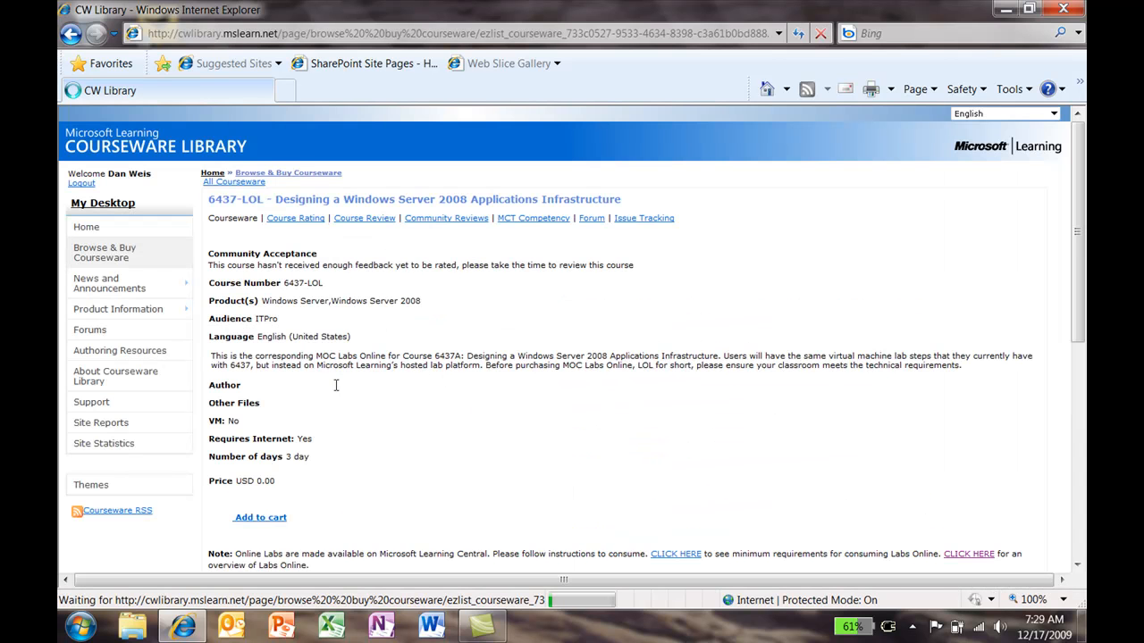
scroll(down, 3)
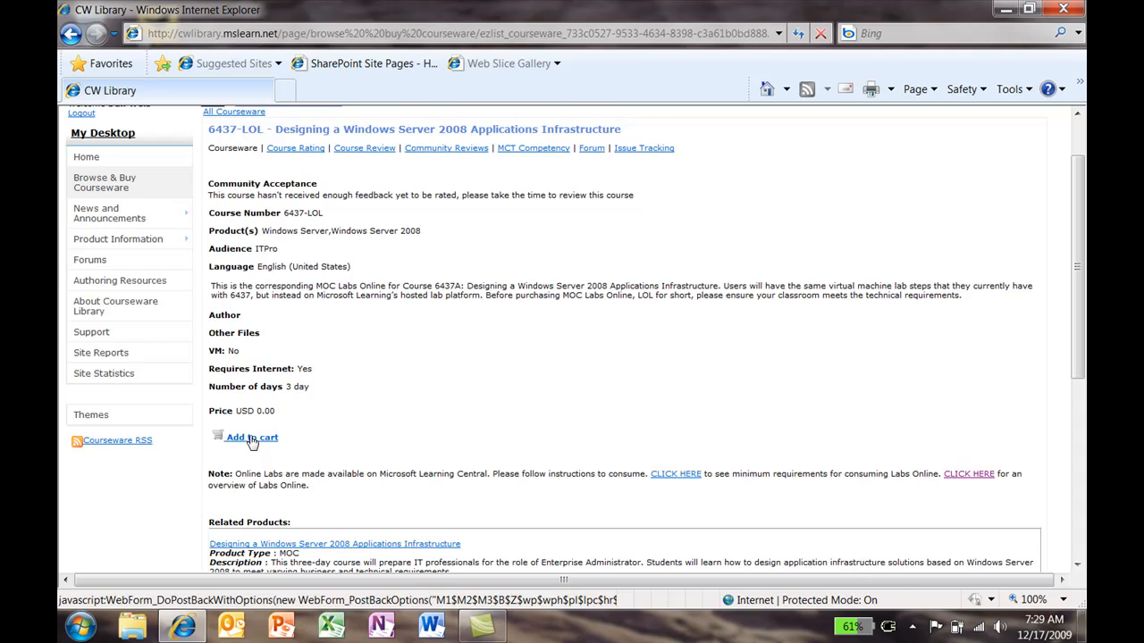
click(250, 436)
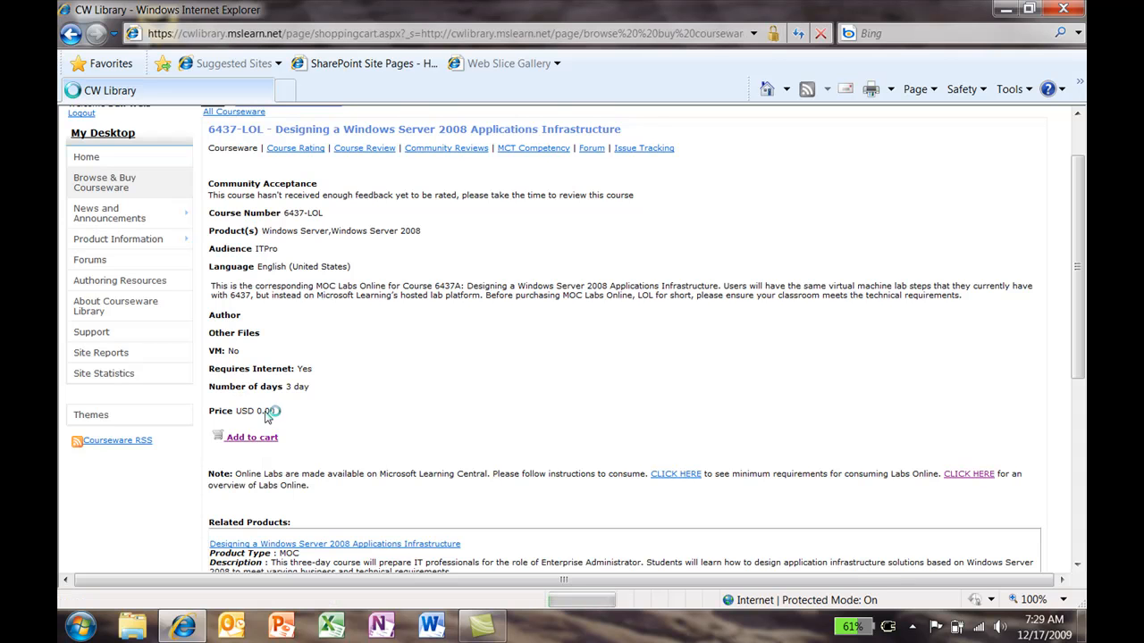
Set the Applications Infrastructure course quantity to 20 and update the shopping cart
click(250, 437)
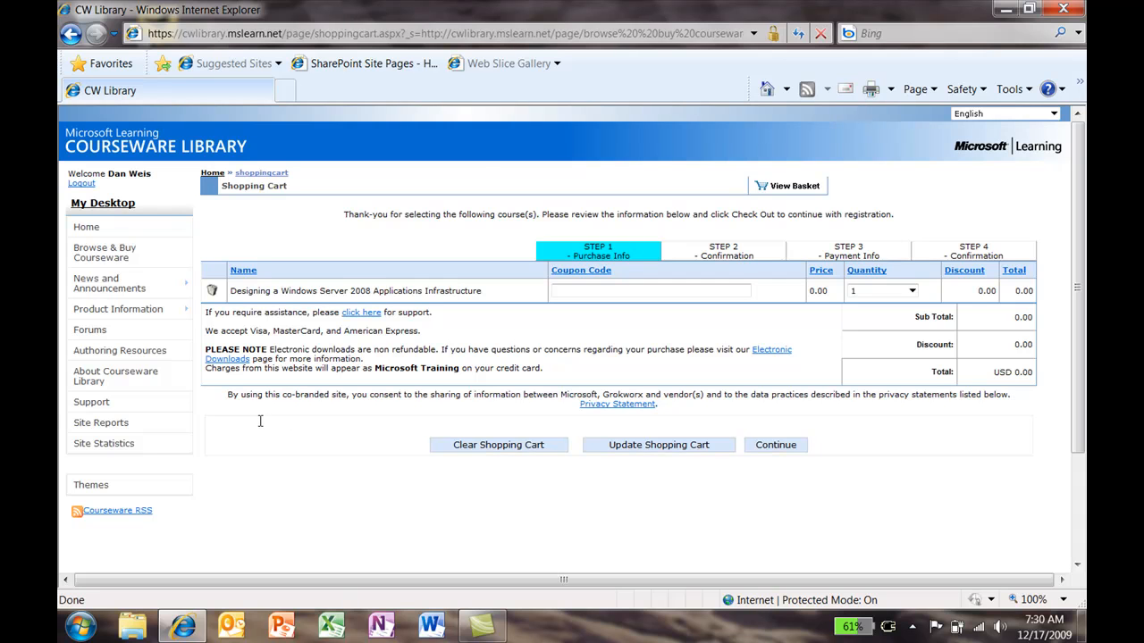
mouse_move(257, 432)
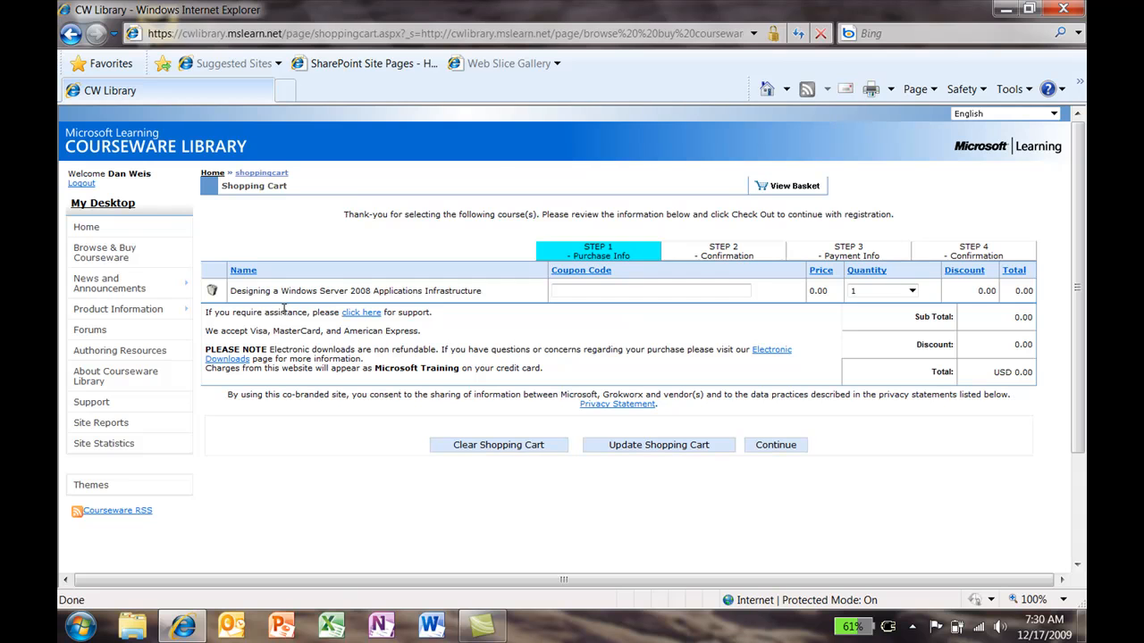
click(911, 289)
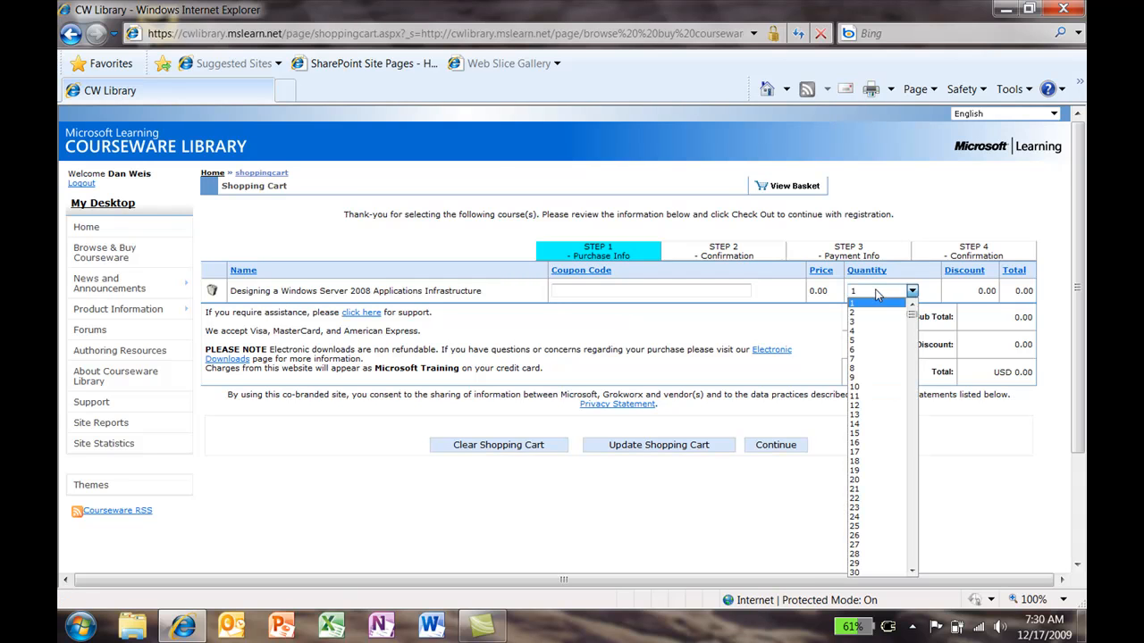
mouse_move(866, 479)
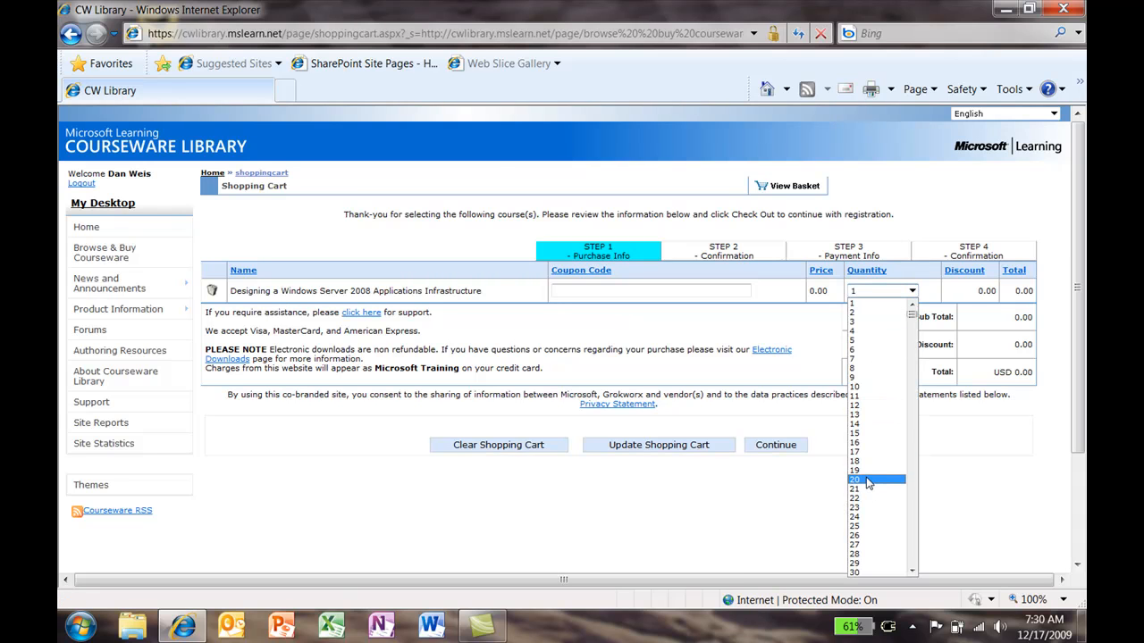
click(854, 478)
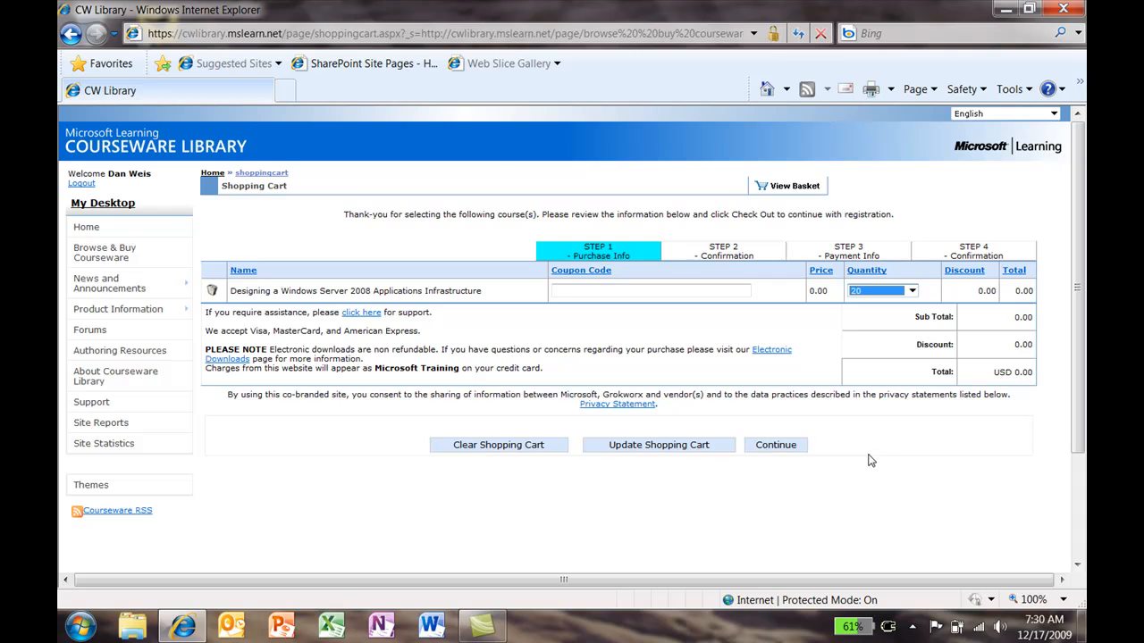
mouse_move(832, 436)
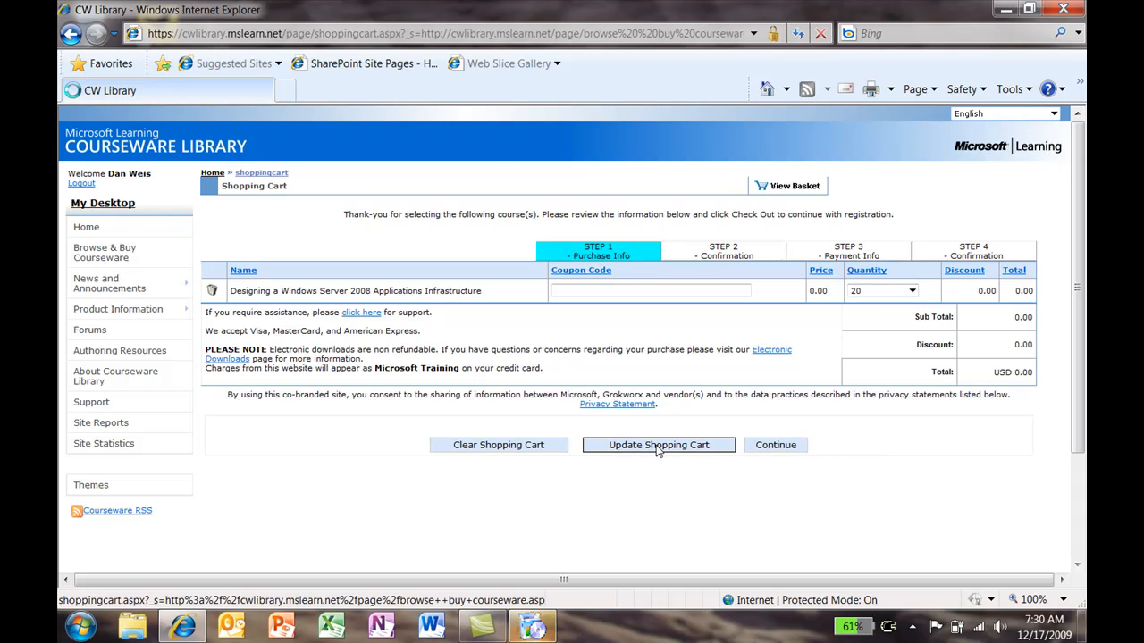
click(658, 443)
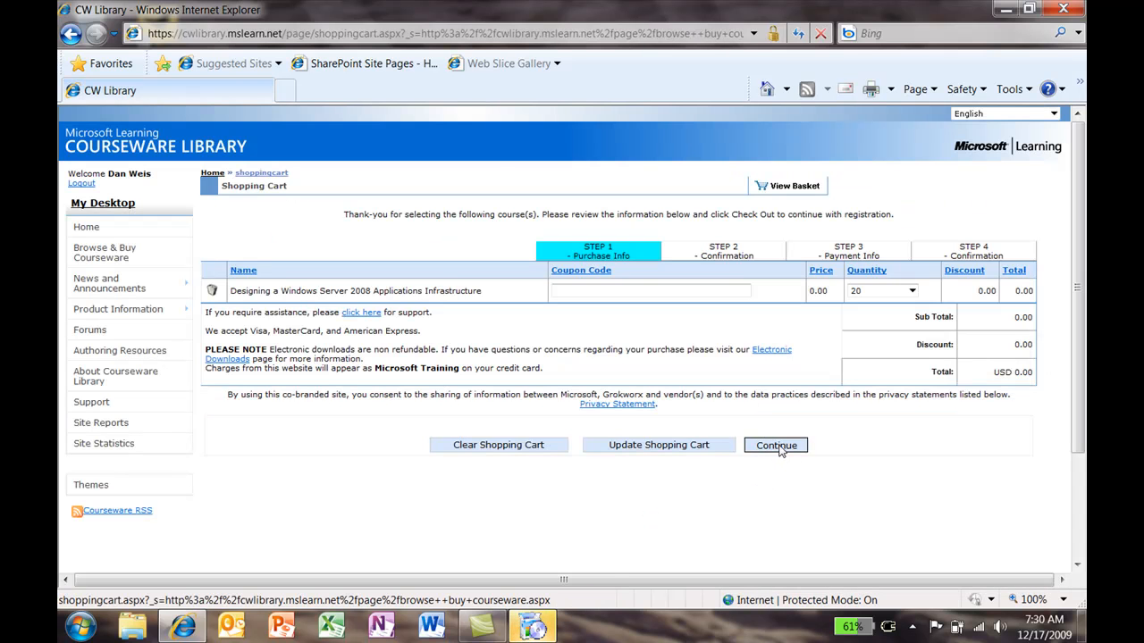
Continue to confirmation and submit the free order for 20 licenses to get the receipt
click(776, 445)
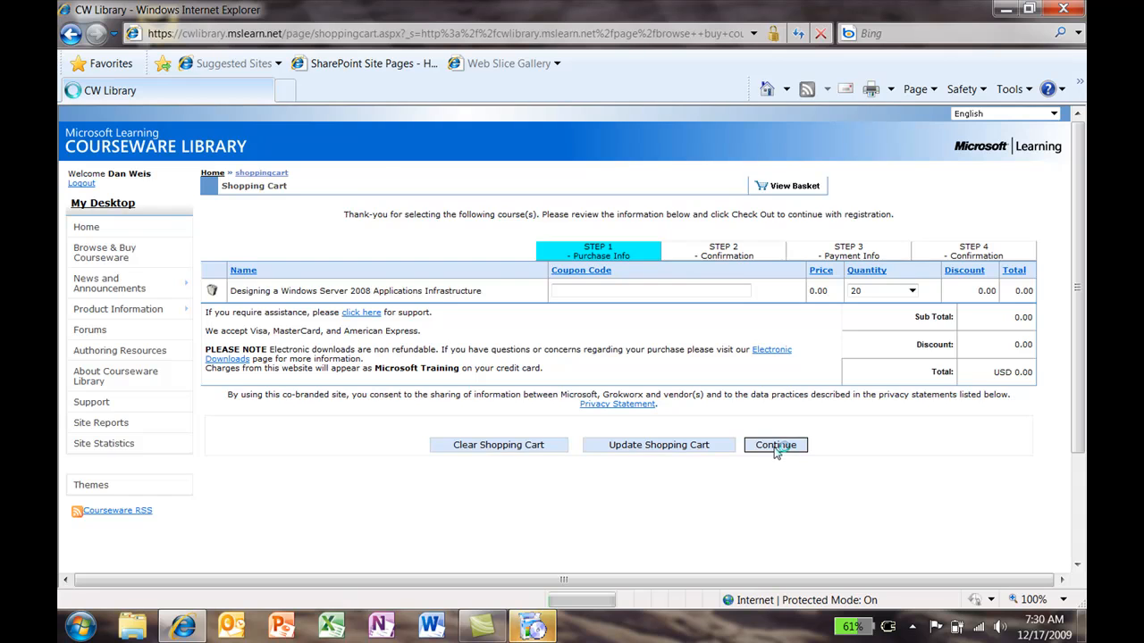
click(776, 445)
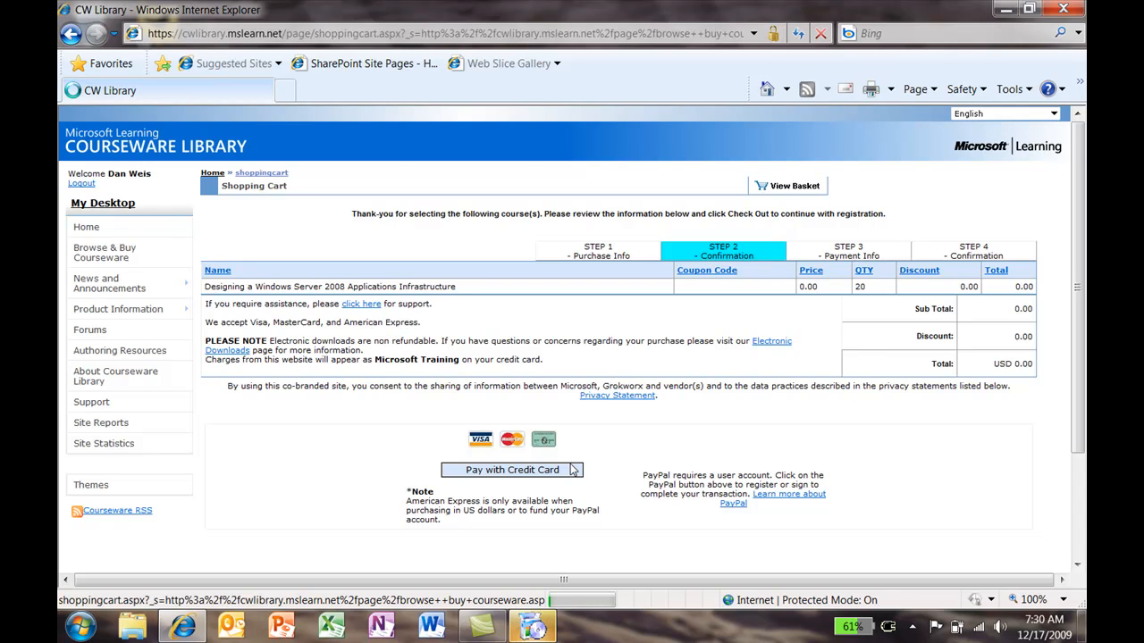
click(512, 468)
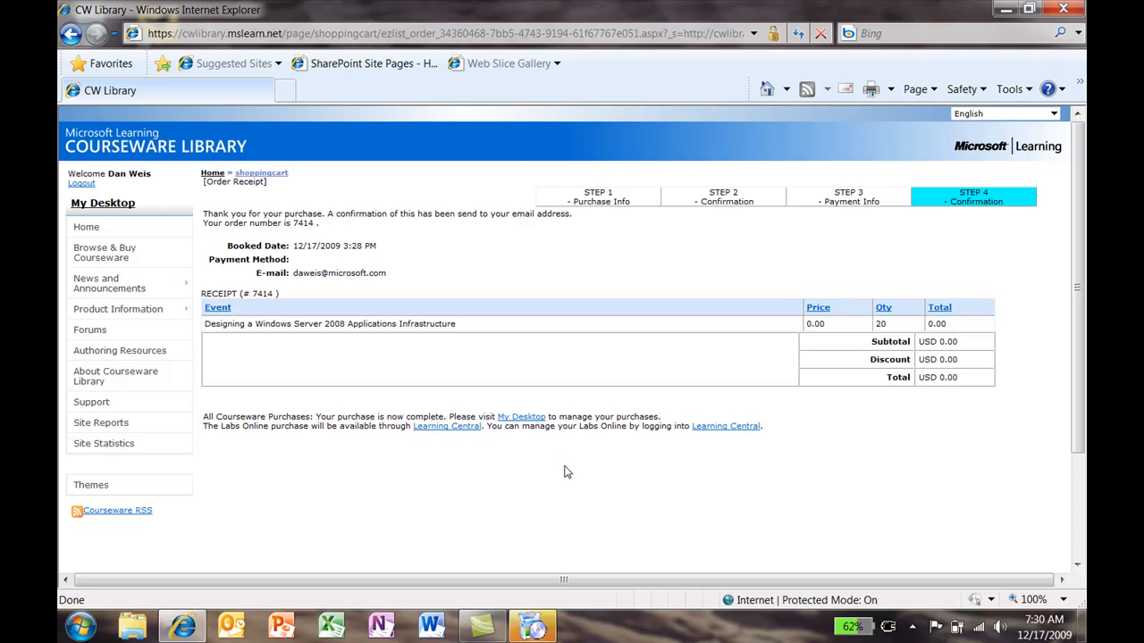
mouse_move(290, 286)
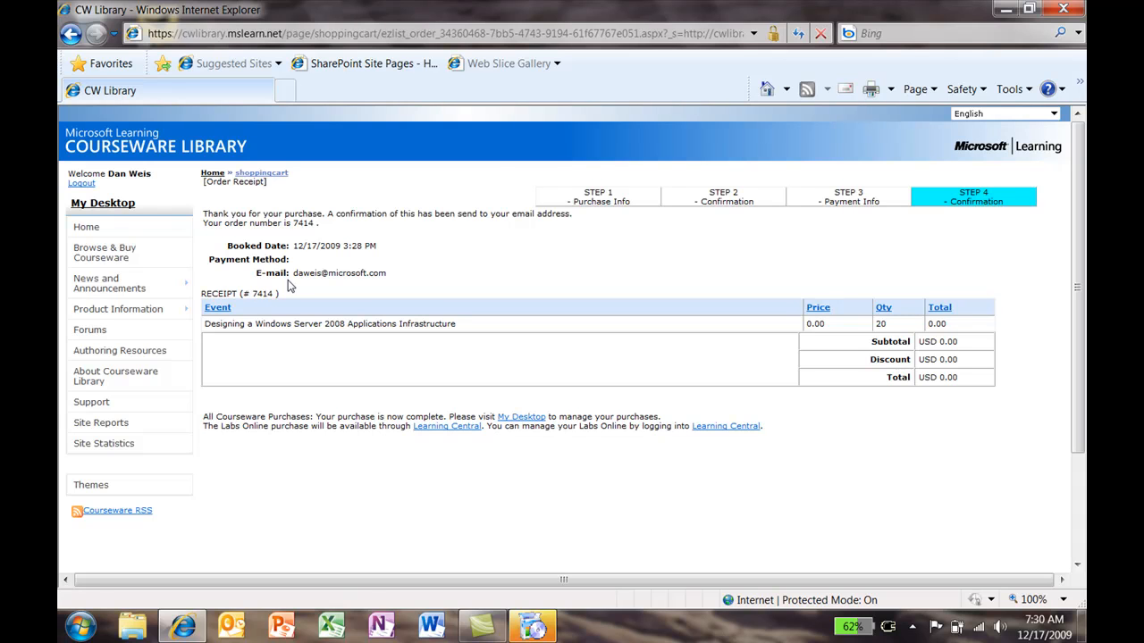
mouse_move(513, 436)
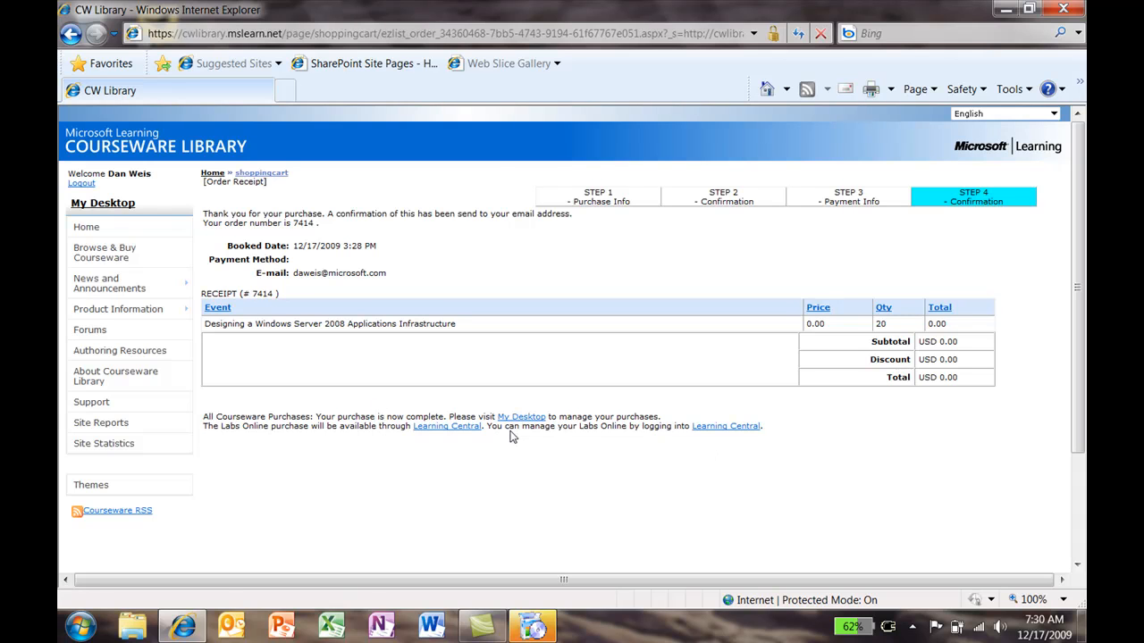
mouse_move(725, 425)
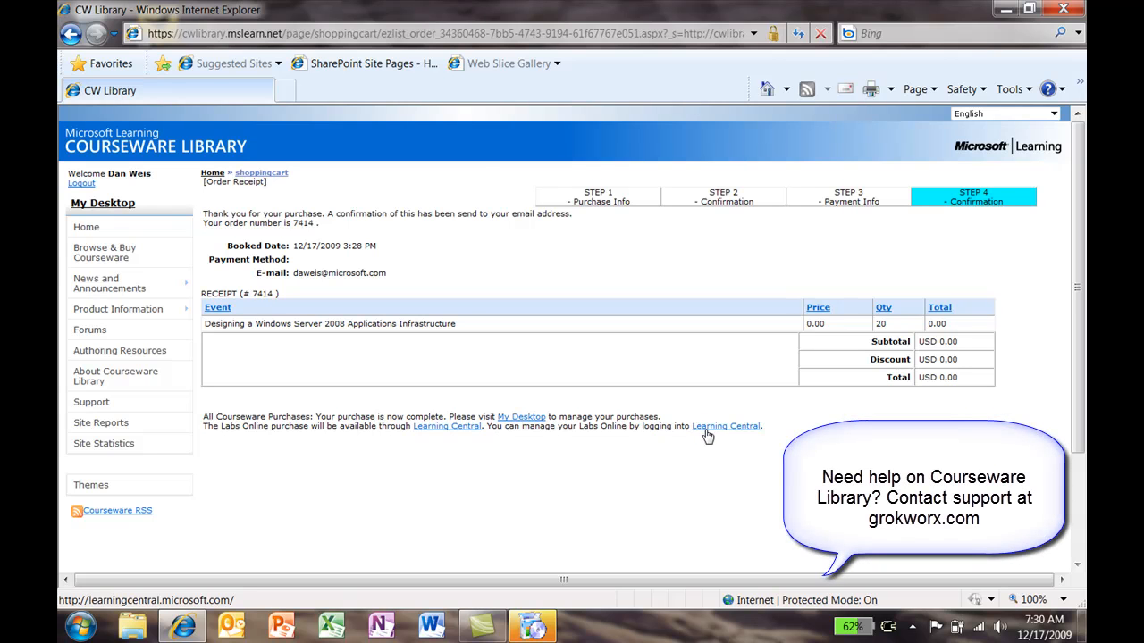
mouse_move(697, 428)
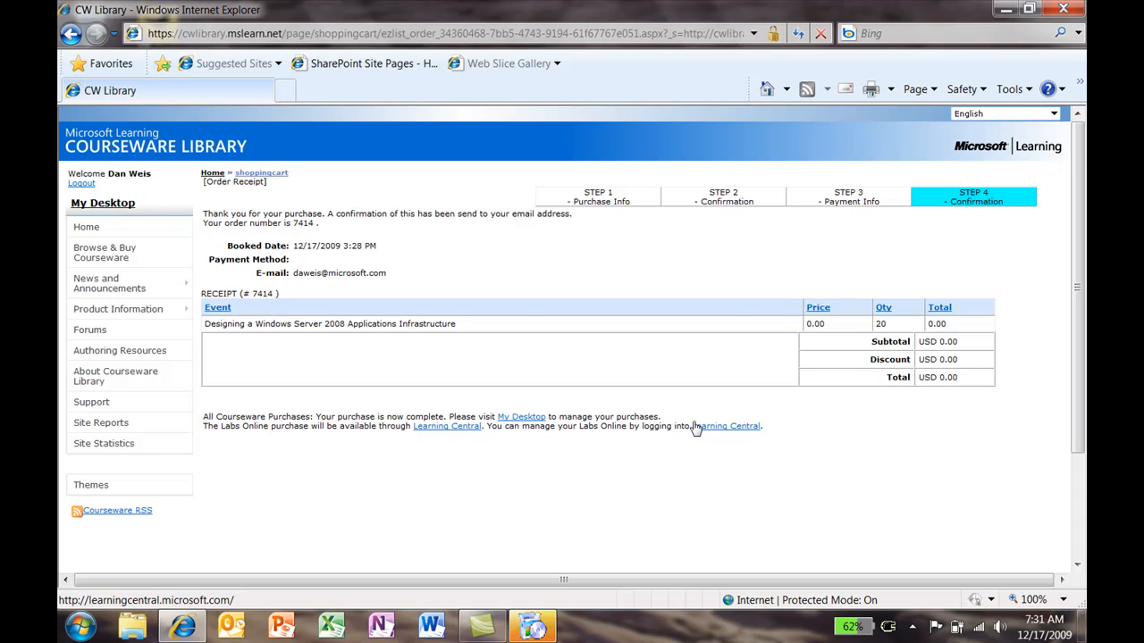
mouse_move(629, 420)
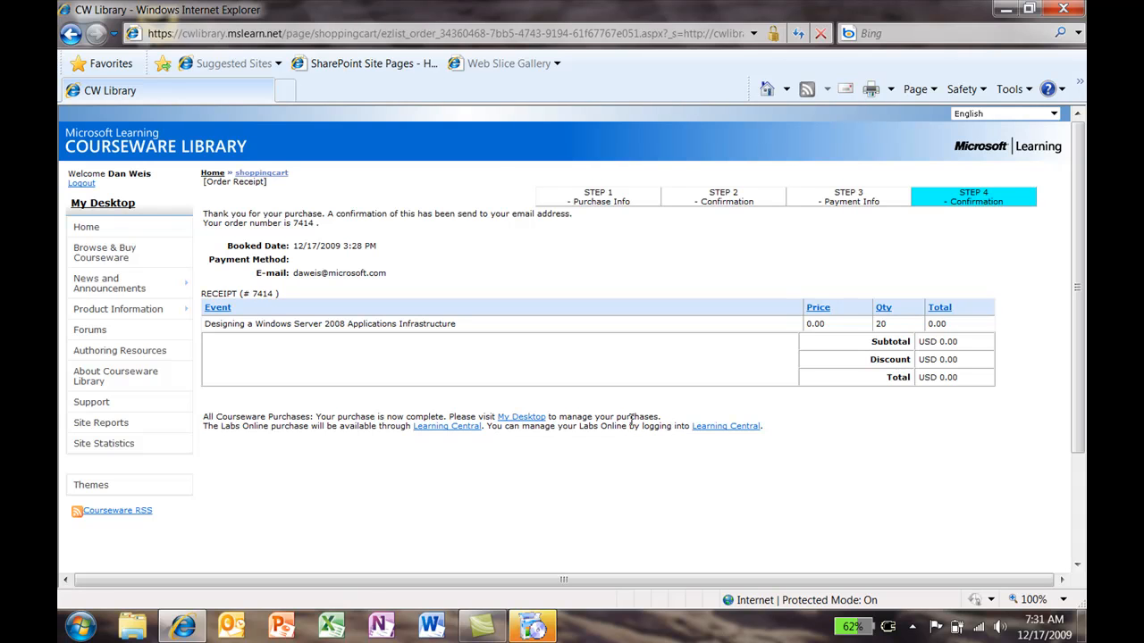
mouse_move(726, 425)
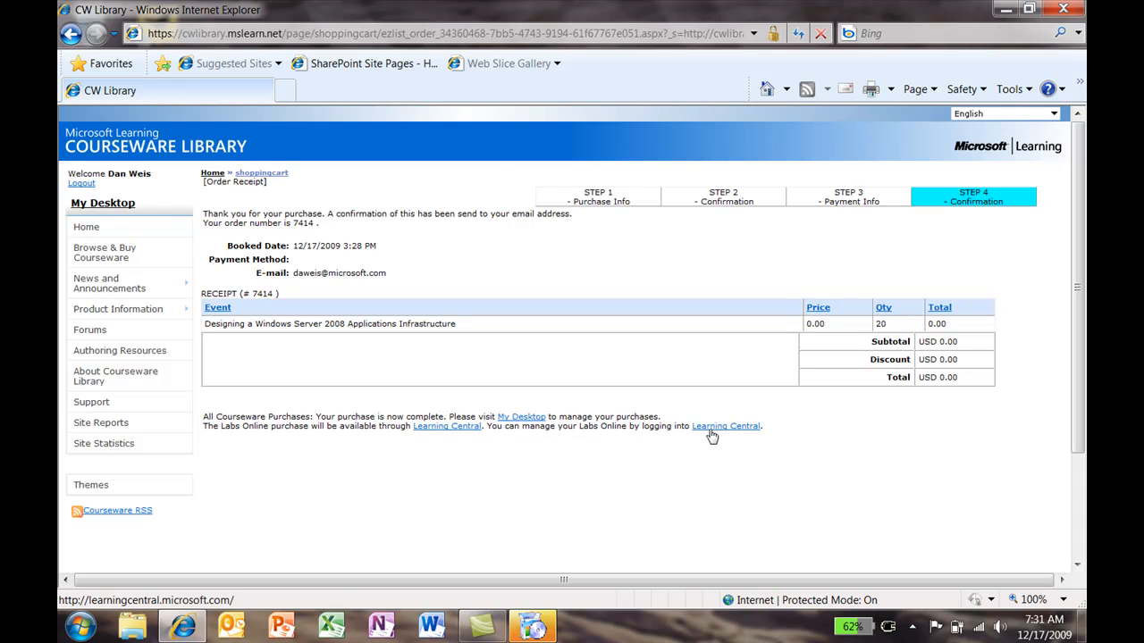
mouse_move(683, 425)
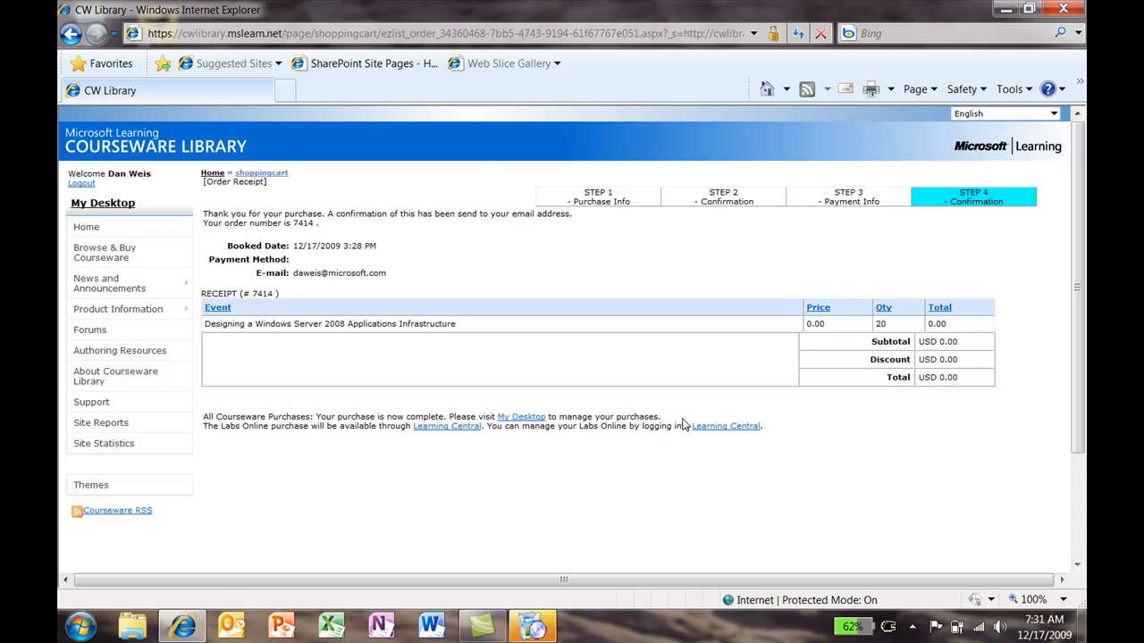
mouse_move(704, 429)
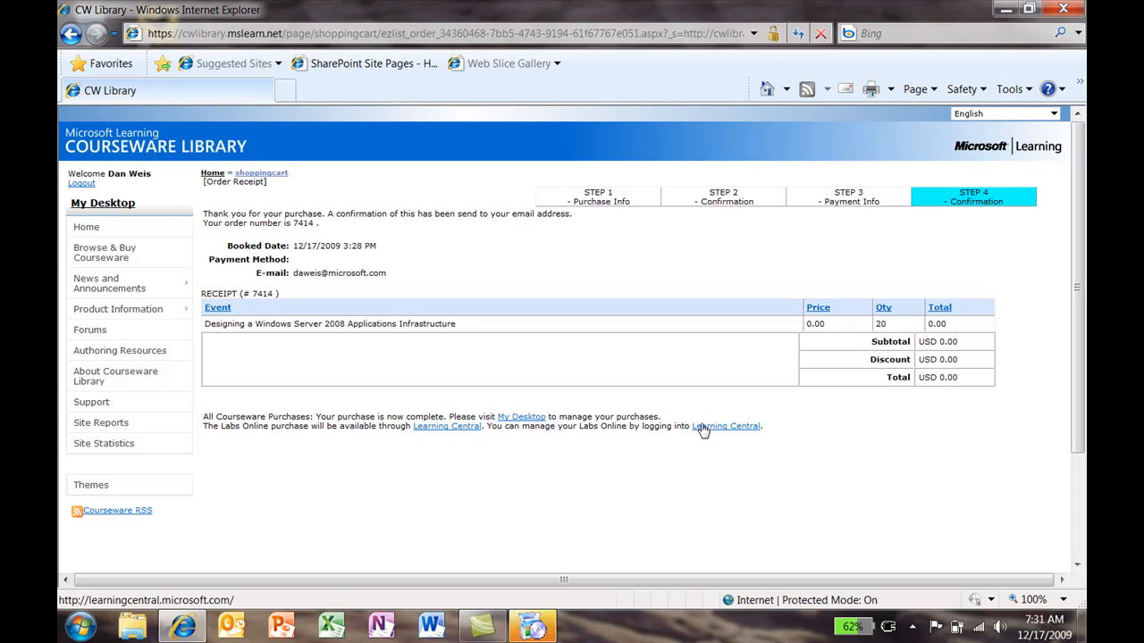